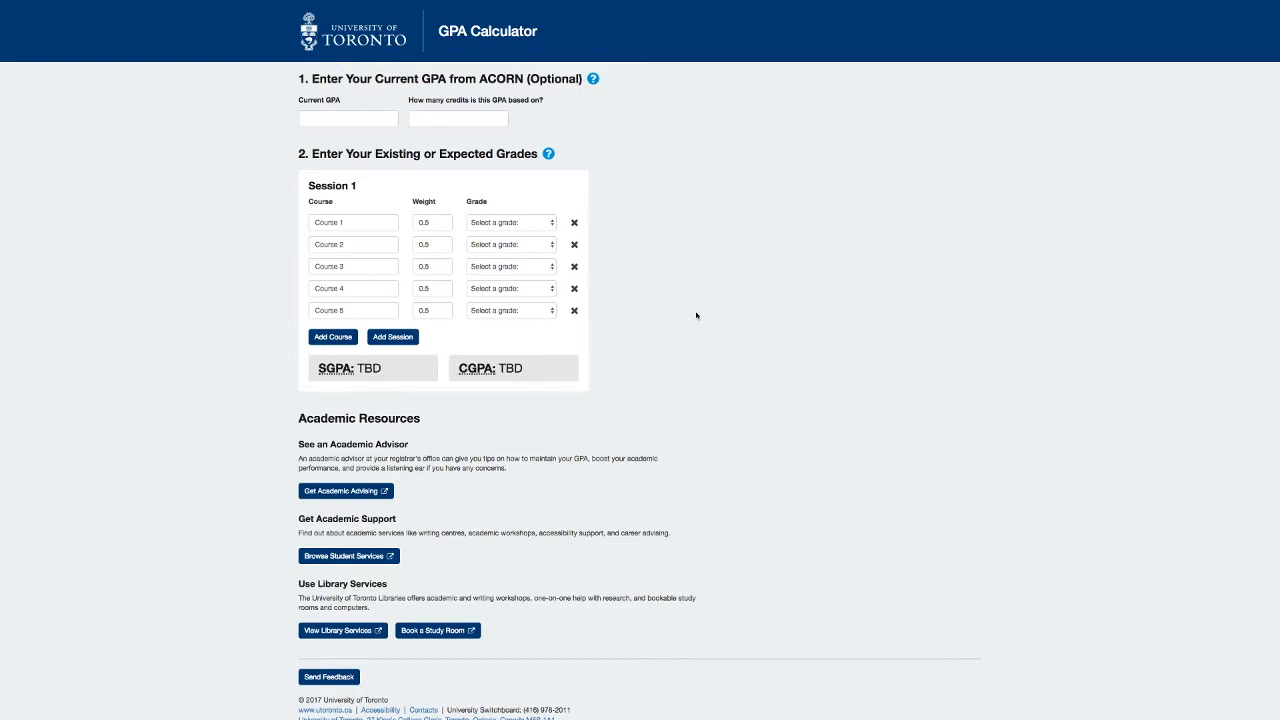
{"action": "mouse_move", "coordinate": [792, 214]}
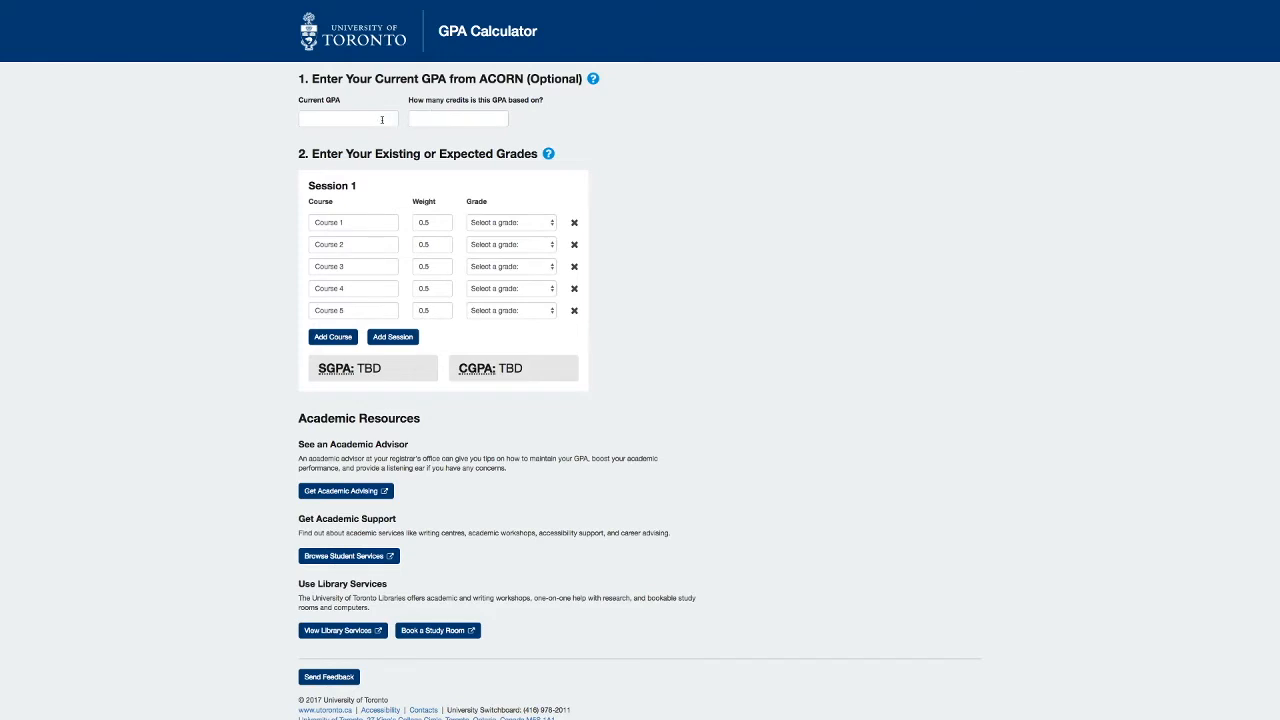
{"action": "mouse_move", "coordinate": [432, 140]}
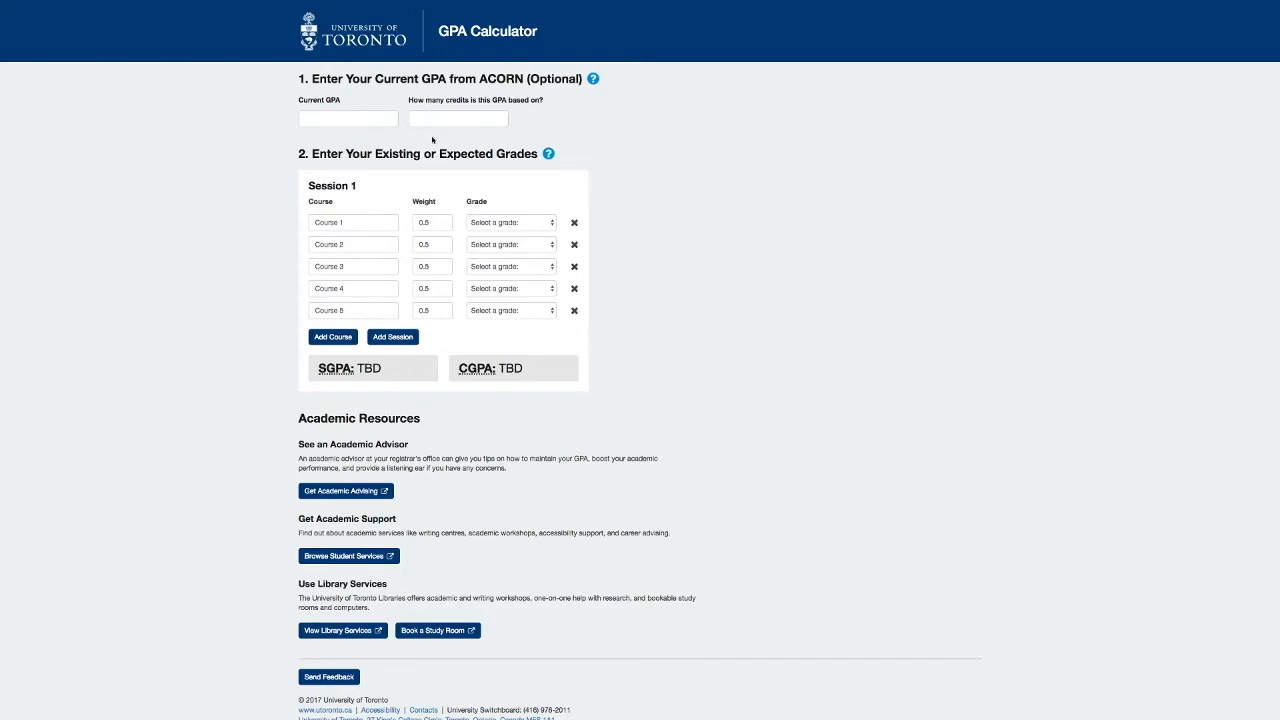
Step: Switch to the browser tab showing the ACORN academic history with past courses and GPAs
{"action": "left_click", "coordinate": [458, 118]}
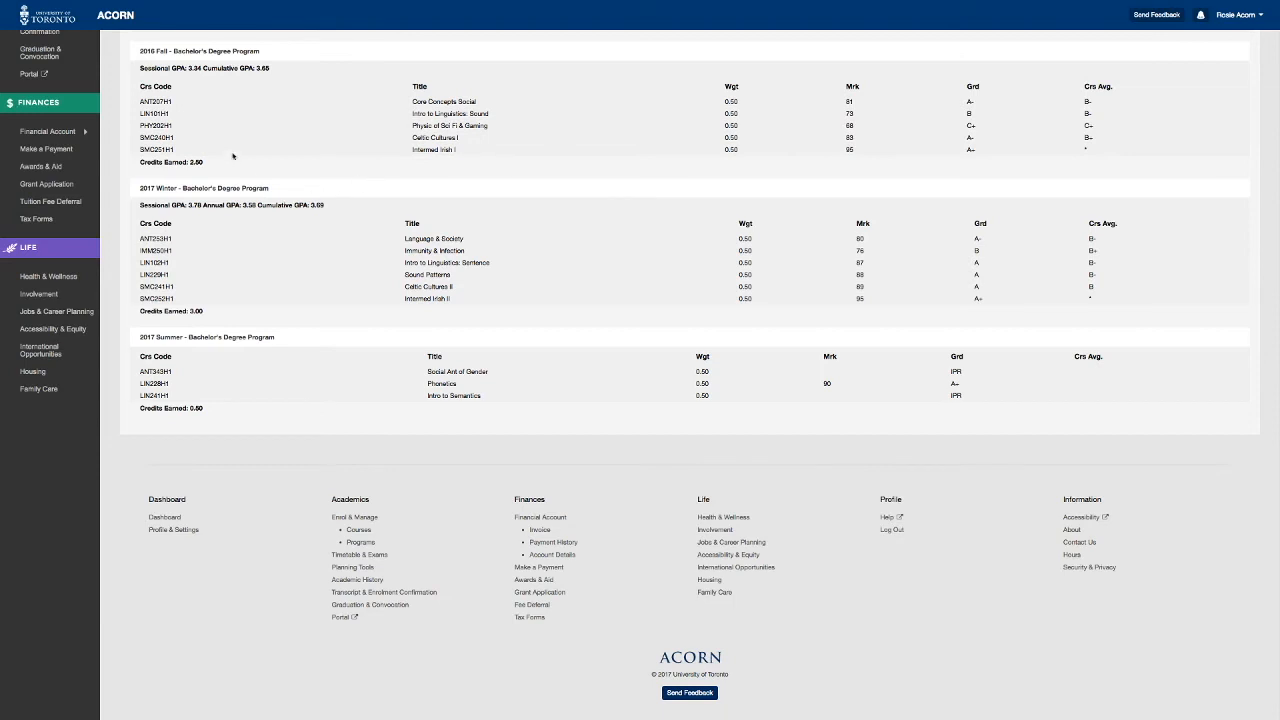
{"action": "mouse_move", "coordinate": [340, 192]}
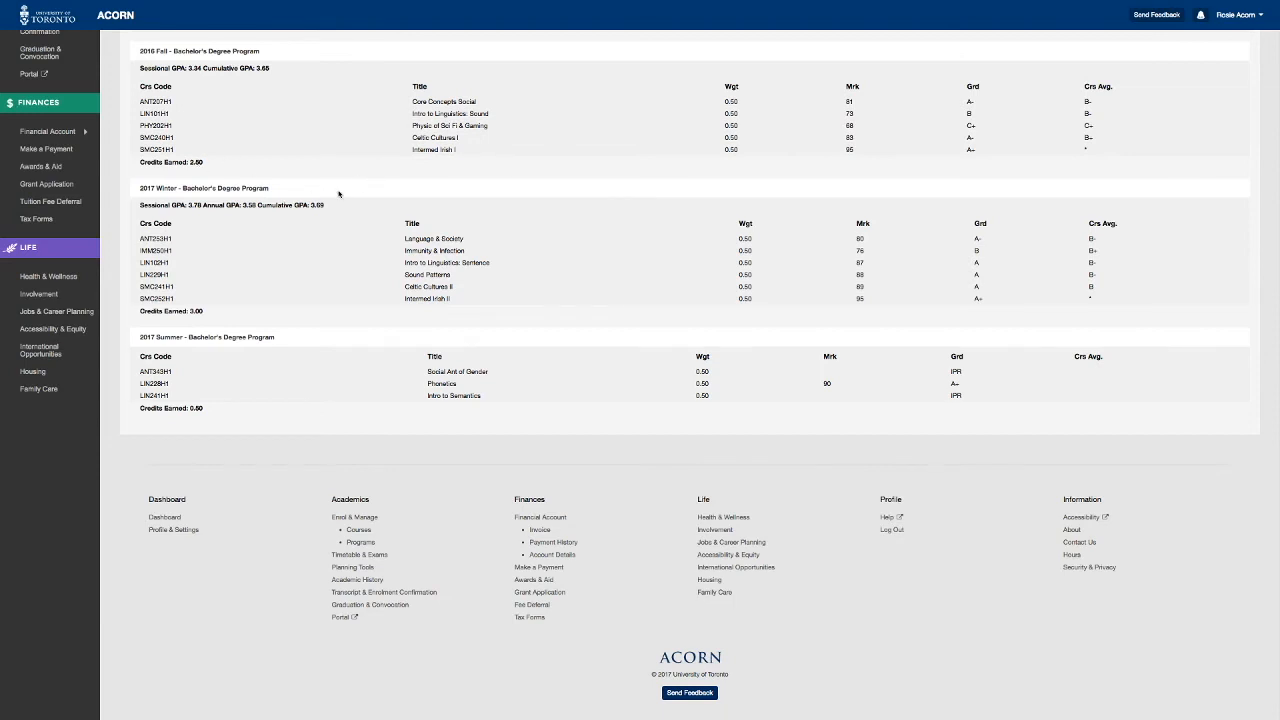
{"action": "mouse_move", "coordinate": [184, 308]}
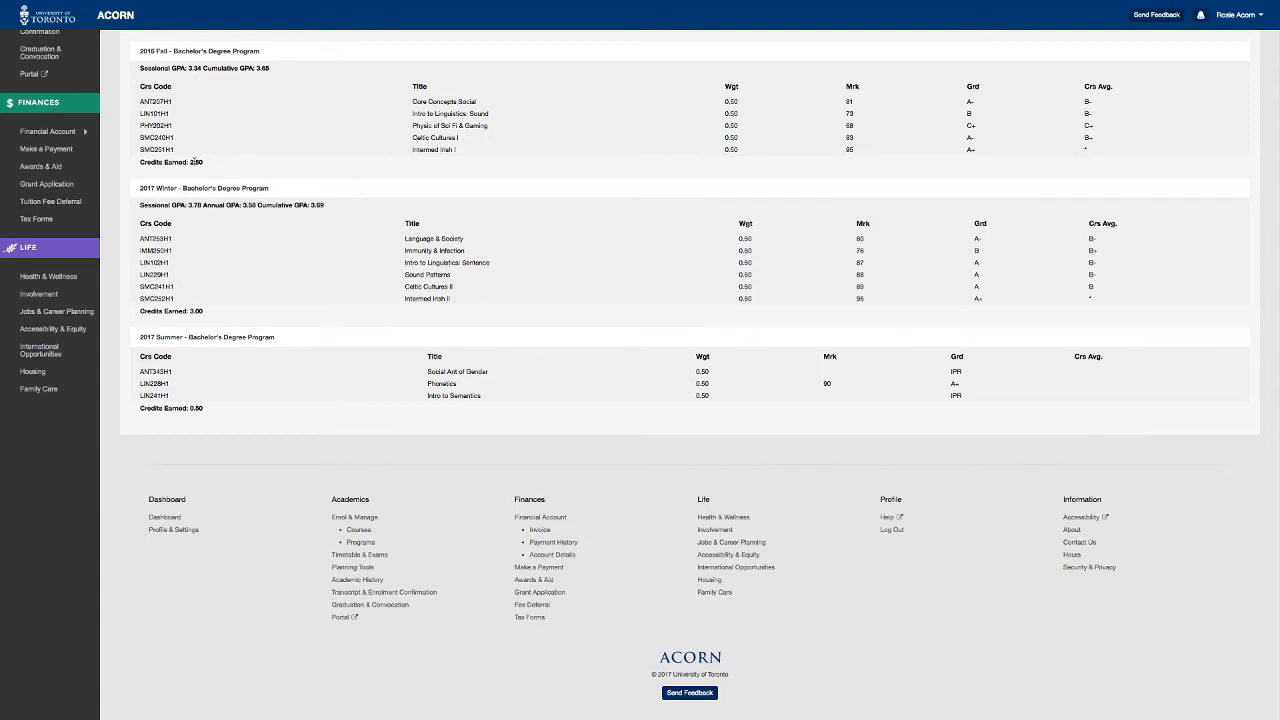
{"action": "mouse_move", "coordinate": [318, 202]}
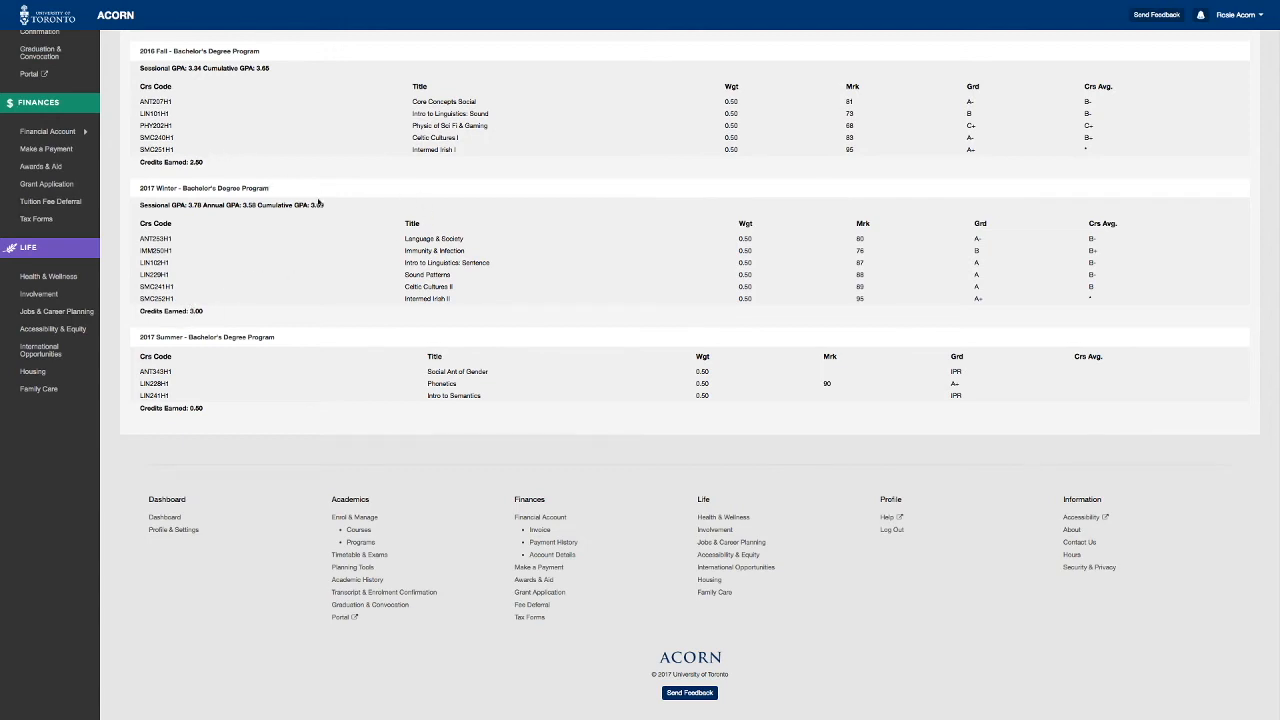
{"action": "mouse_move", "coordinate": [318, 204]}
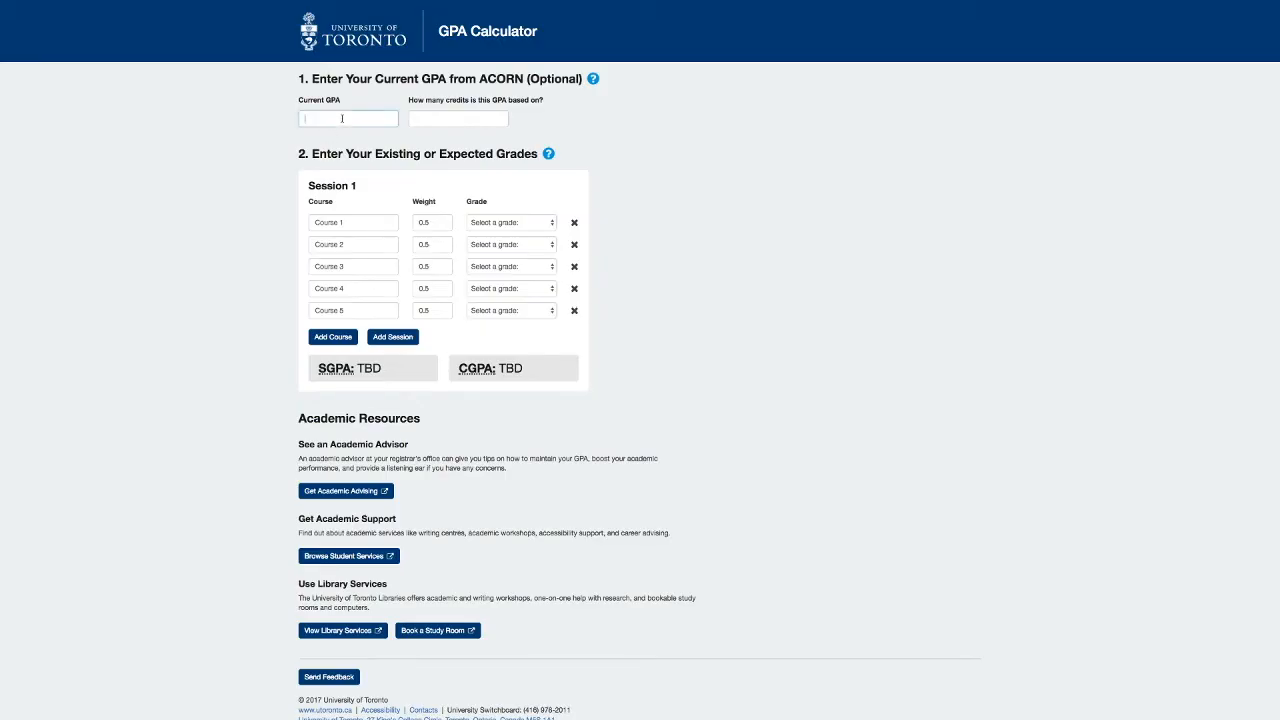
Step: Enter a current GPA of 3.69 over 5.5 credits, giving a cumulative GPA of 3.69
{"action": "type", "text": "5"}
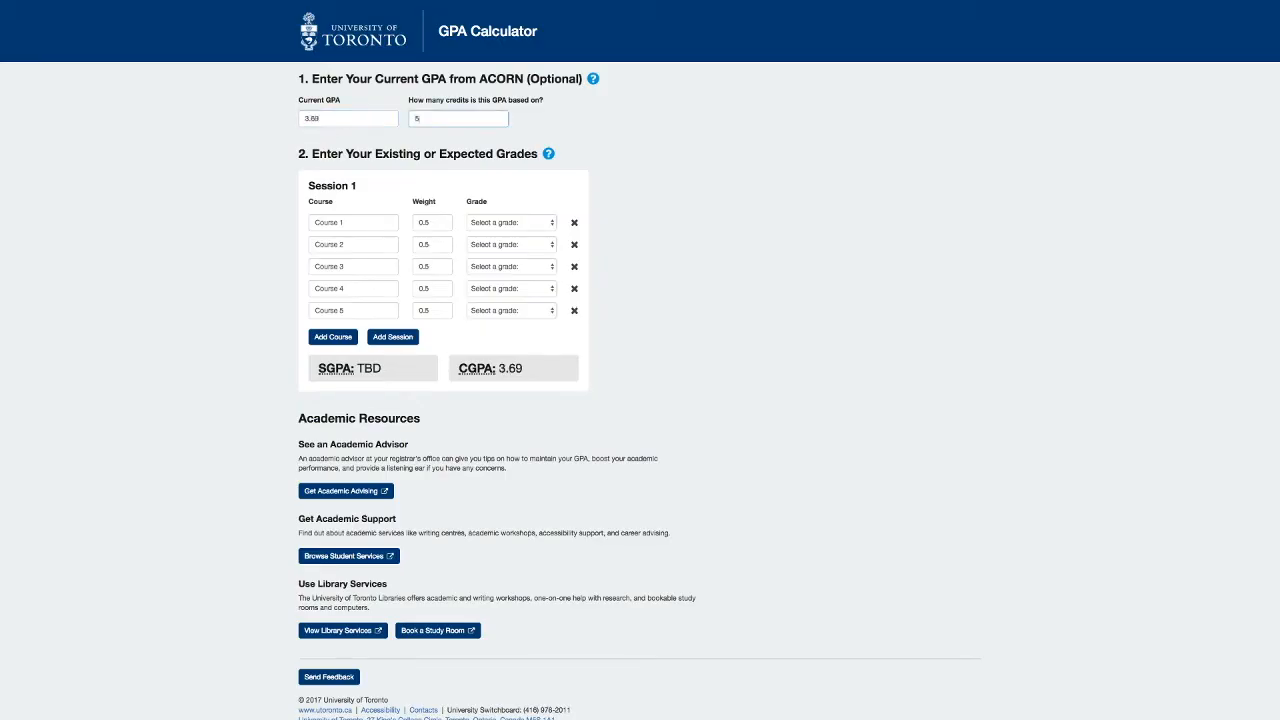
{"action": "type", "text": "5.5"}
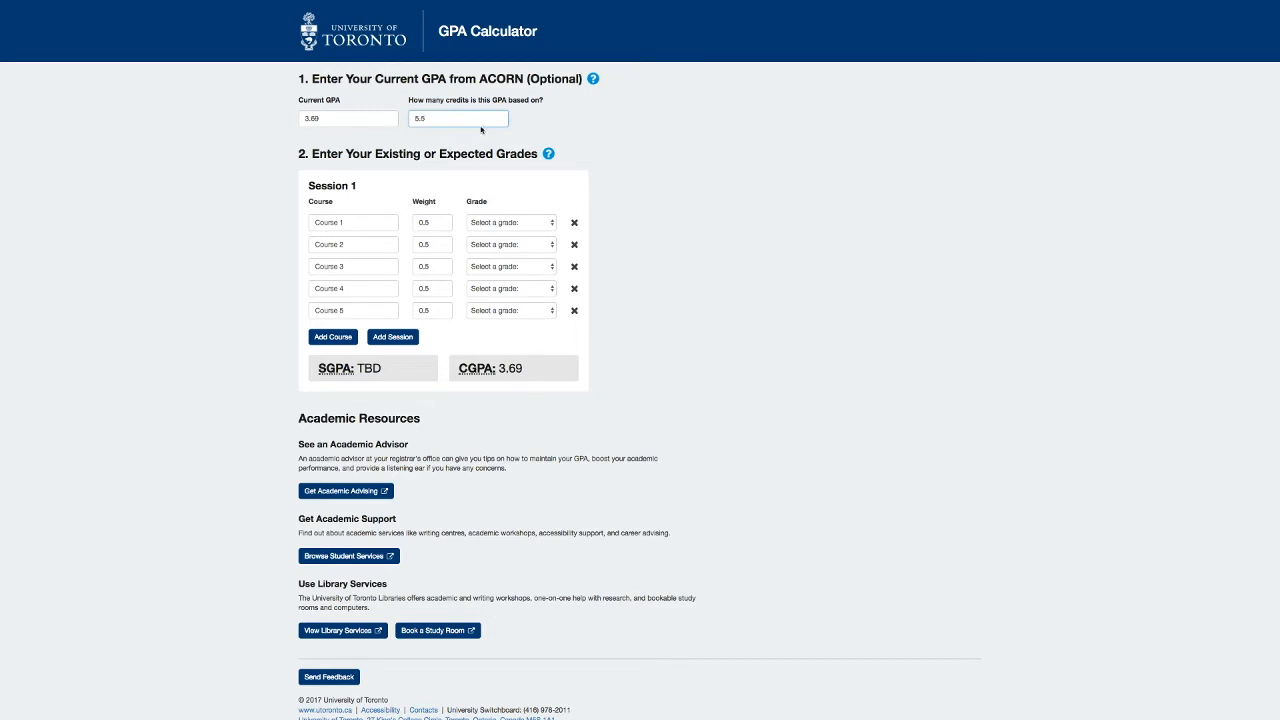
{"action": "mouse_move", "coordinate": [536, 376]}
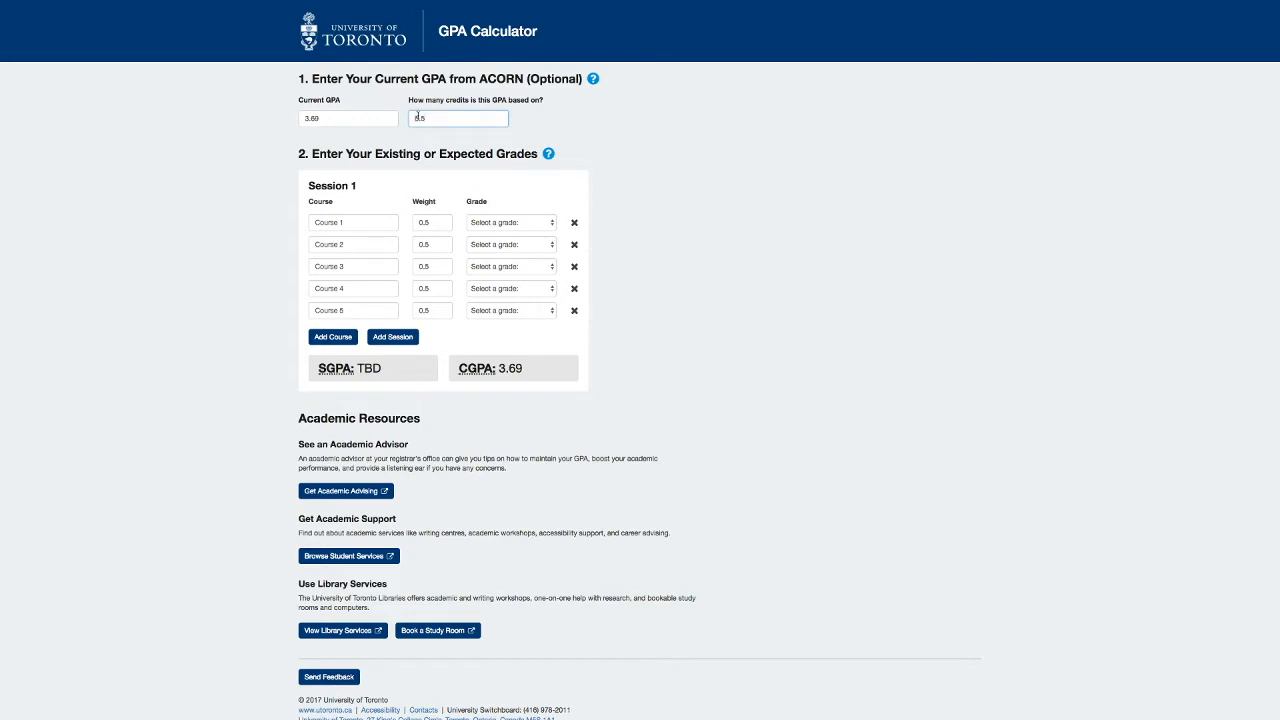
{"action": "type", "text": "85.5"}
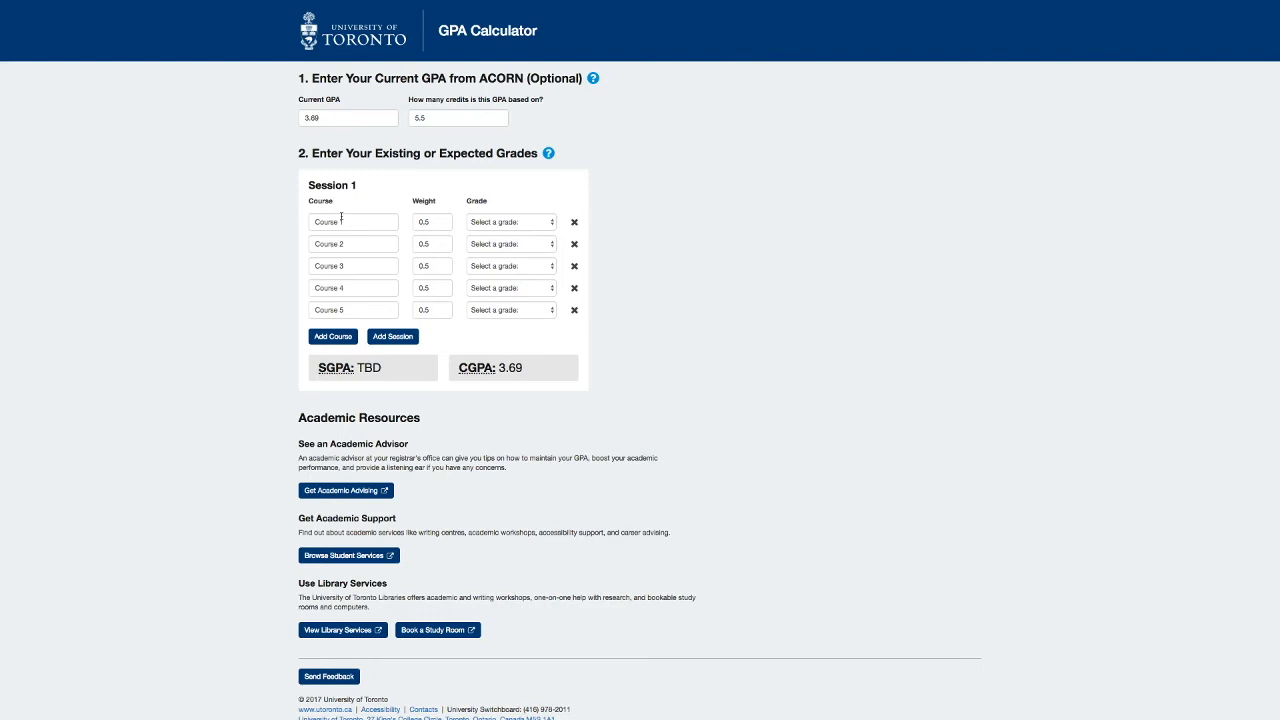
{"action": "mouse_move", "coordinate": [410, 218]}
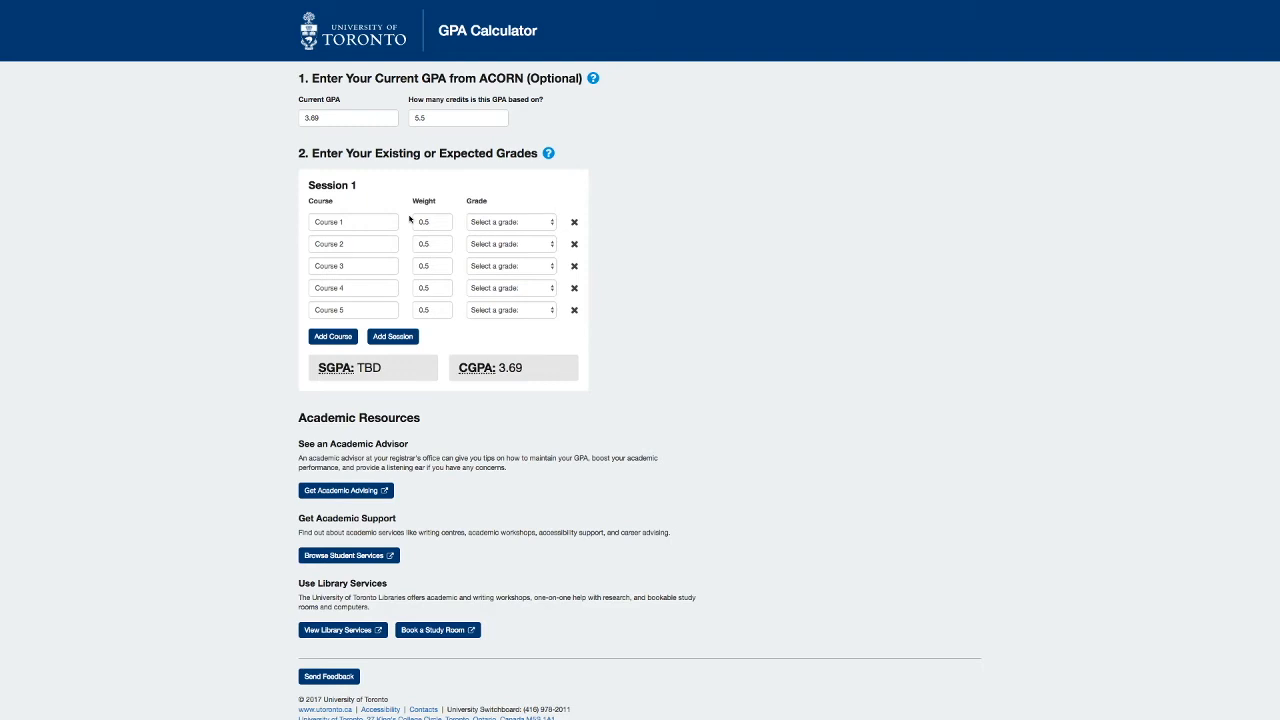
{"action": "mouse_move", "coordinate": [488, 230]}
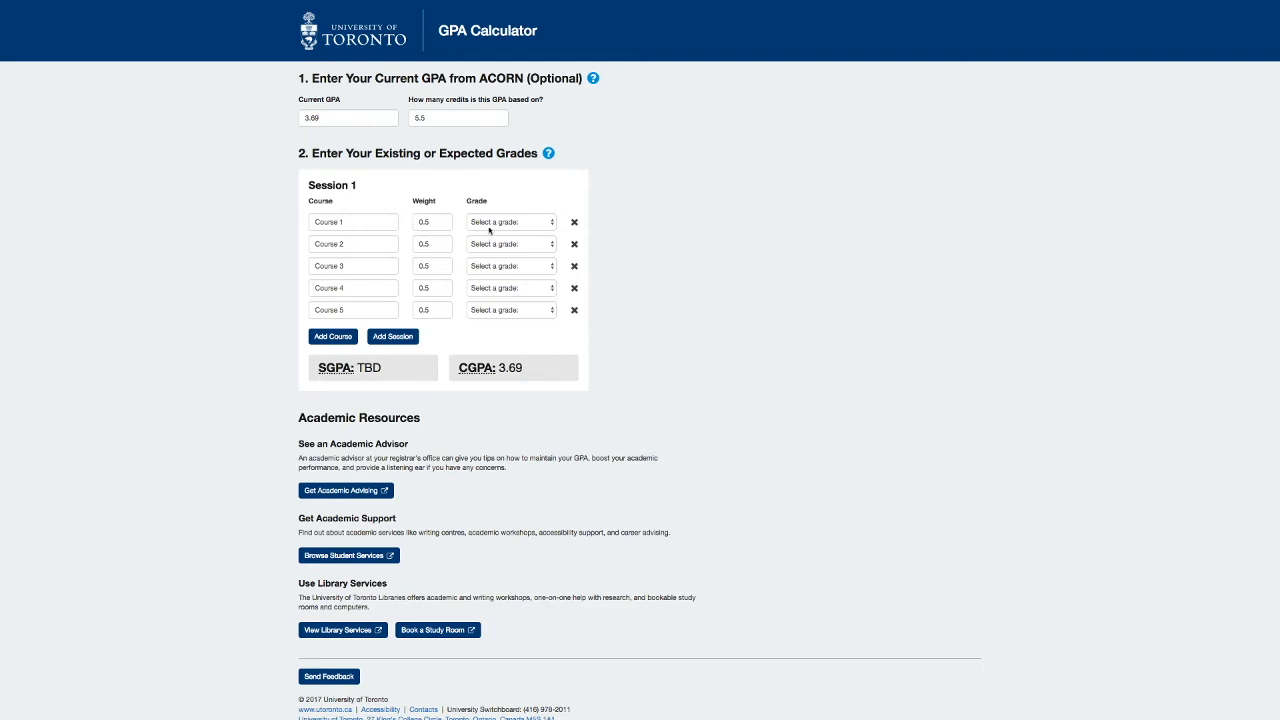
Step: Grade Course 1 as A (85-89), yielding SGPA 3.70 and CGPA 3.69
{"action": "left_click", "coordinate": [508, 220]}
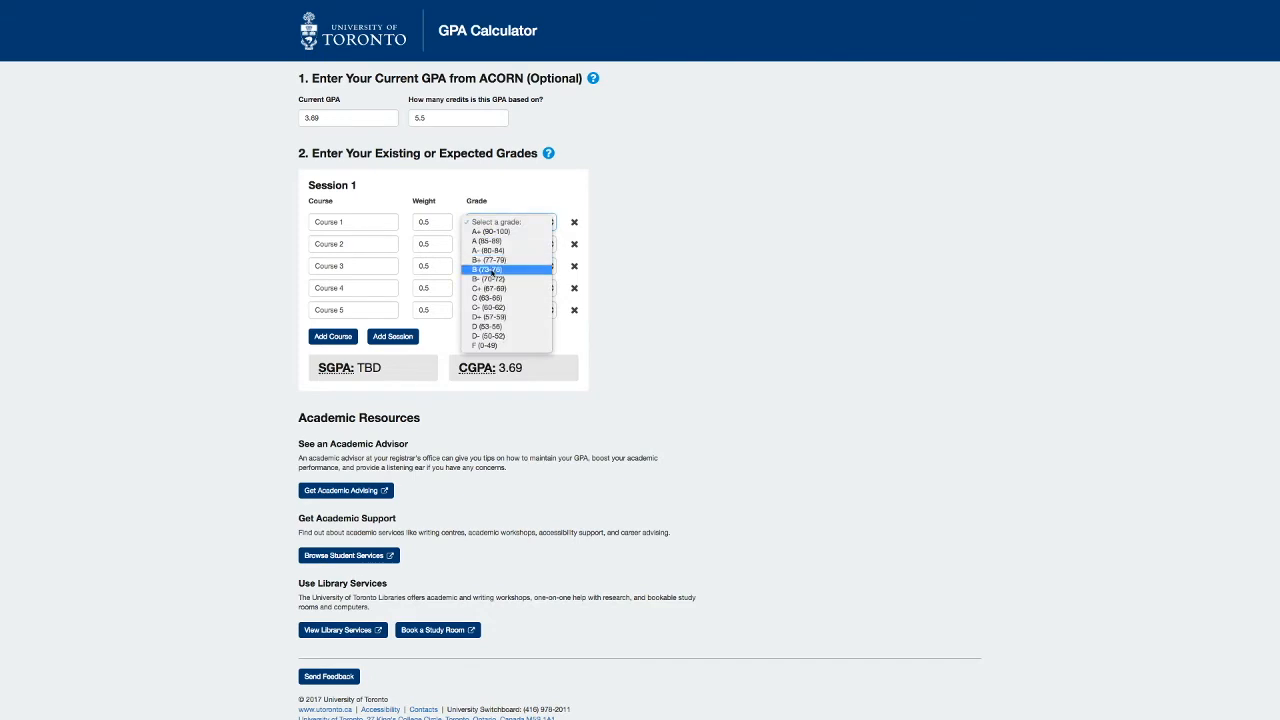
{"action": "mouse_move", "coordinate": [490, 258]}
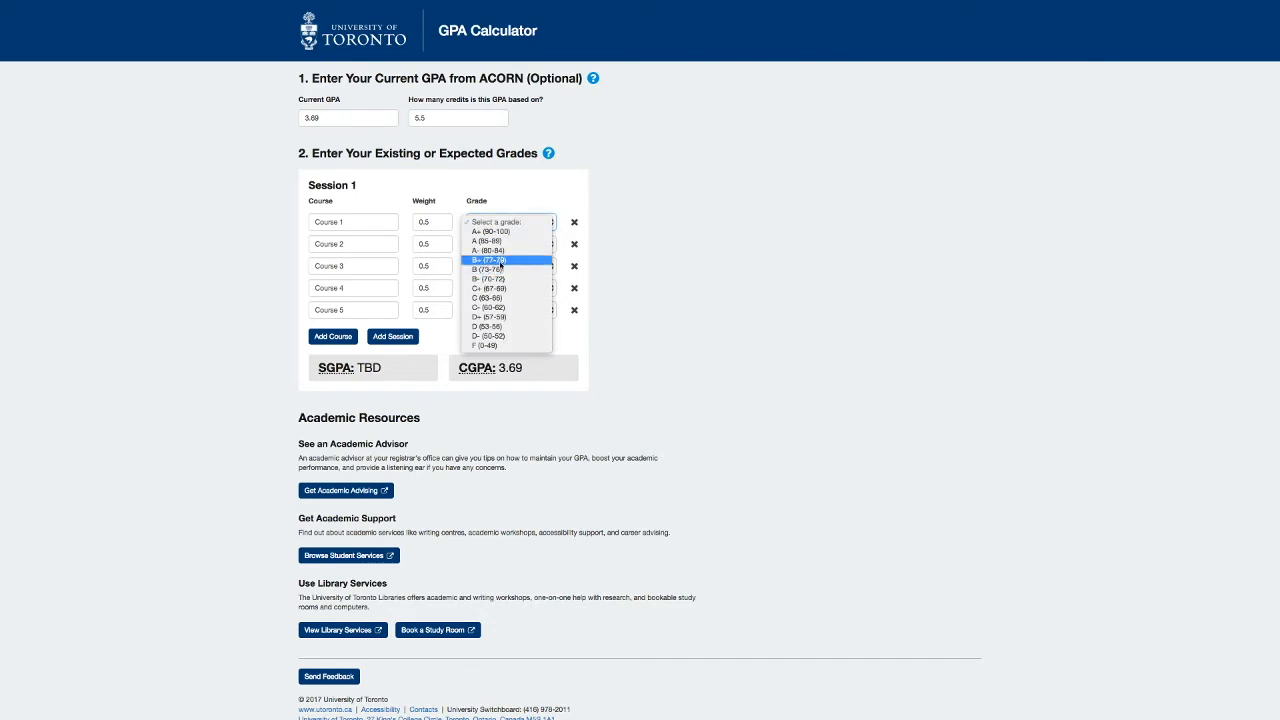
{"action": "left_click", "coordinate": [488, 240]}
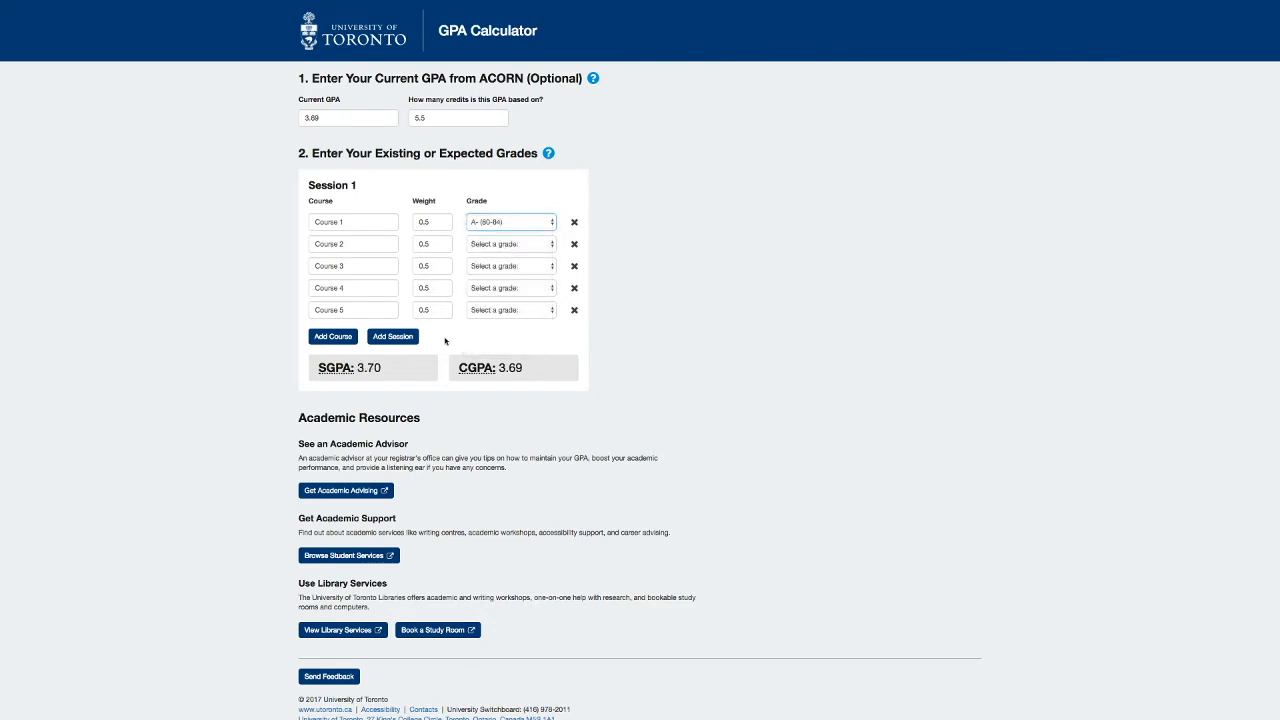
{"action": "mouse_move", "coordinate": [436, 356]}
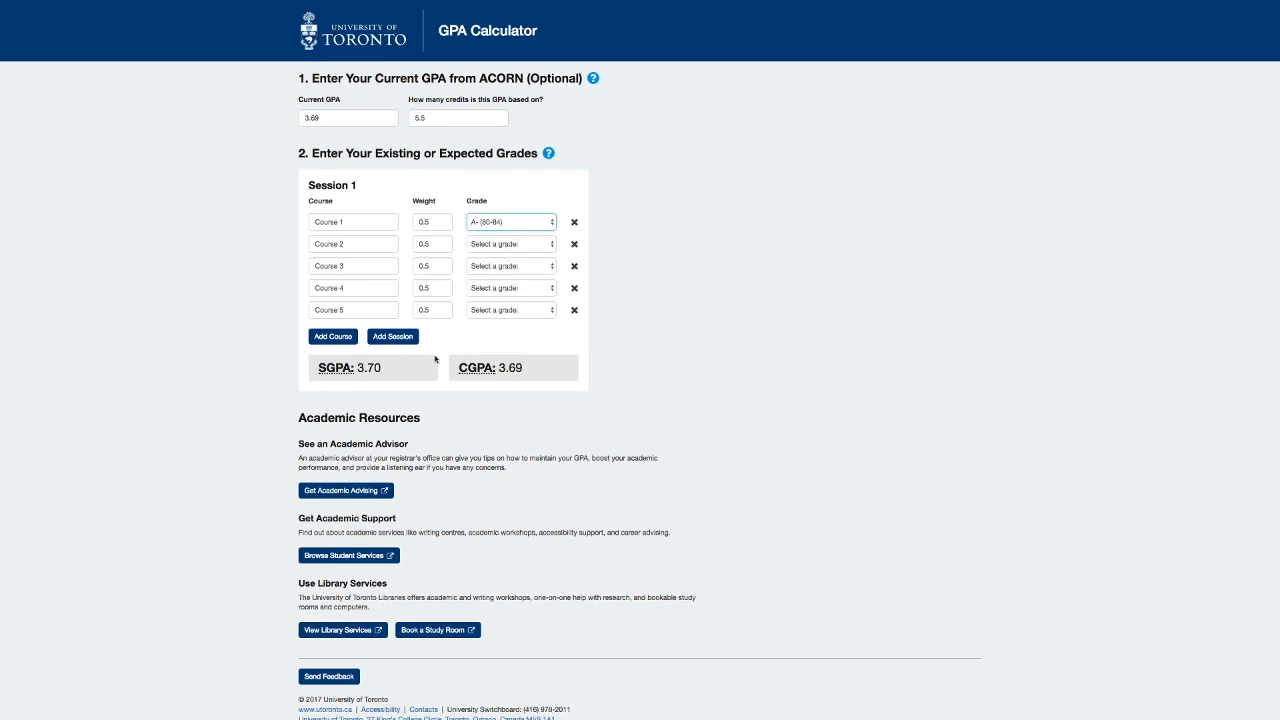
{"action": "mouse_move", "coordinate": [440, 372]}
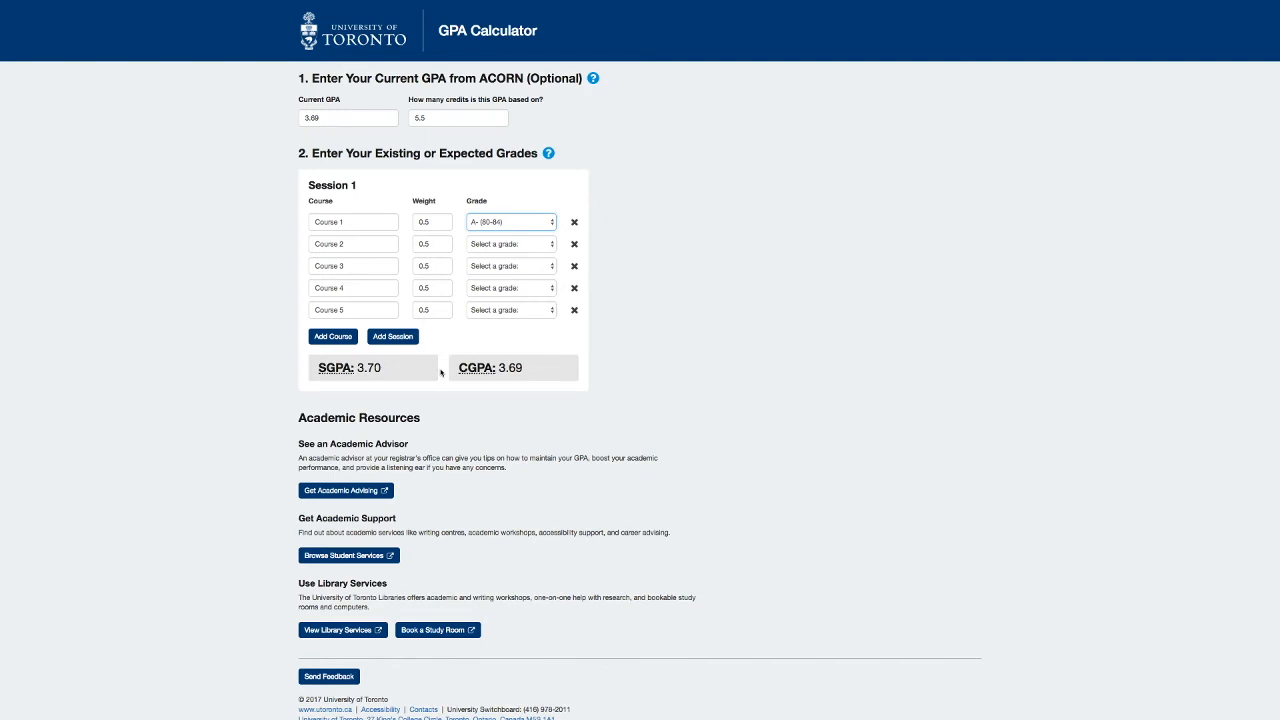
{"action": "mouse_move", "coordinate": [420, 380]}
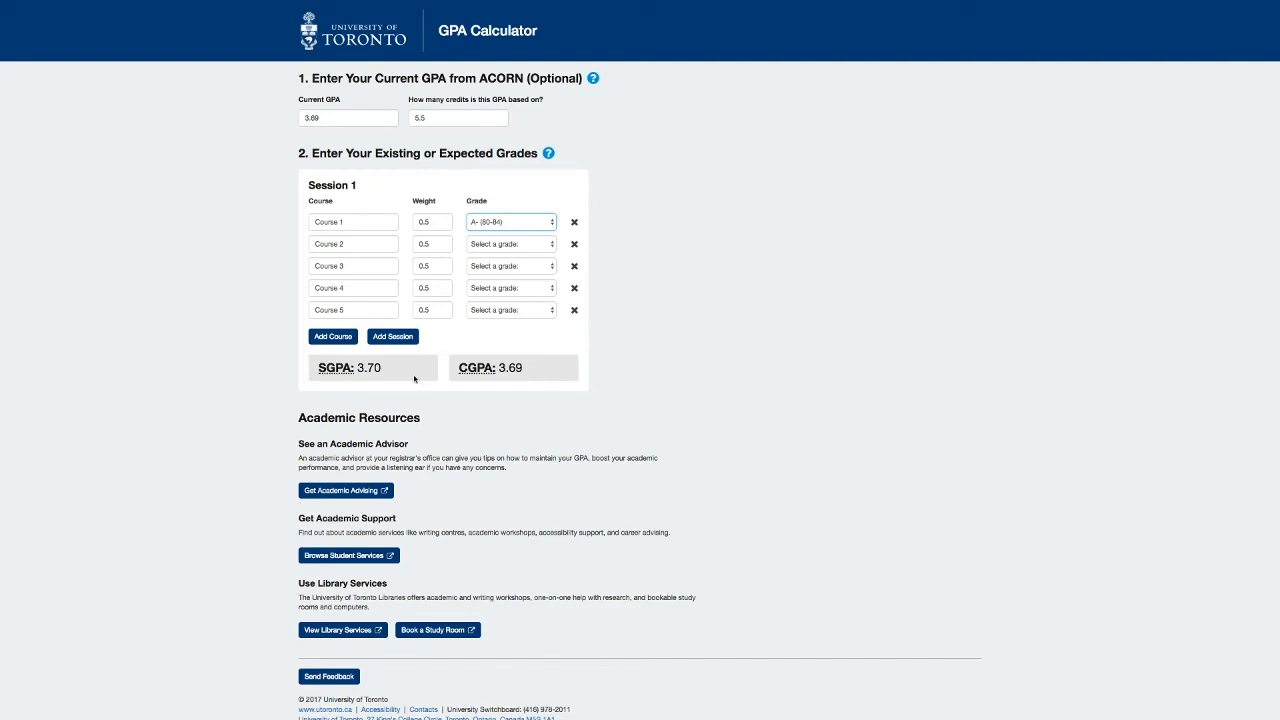
{"action": "mouse_move", "coordinate": [352, 386]}
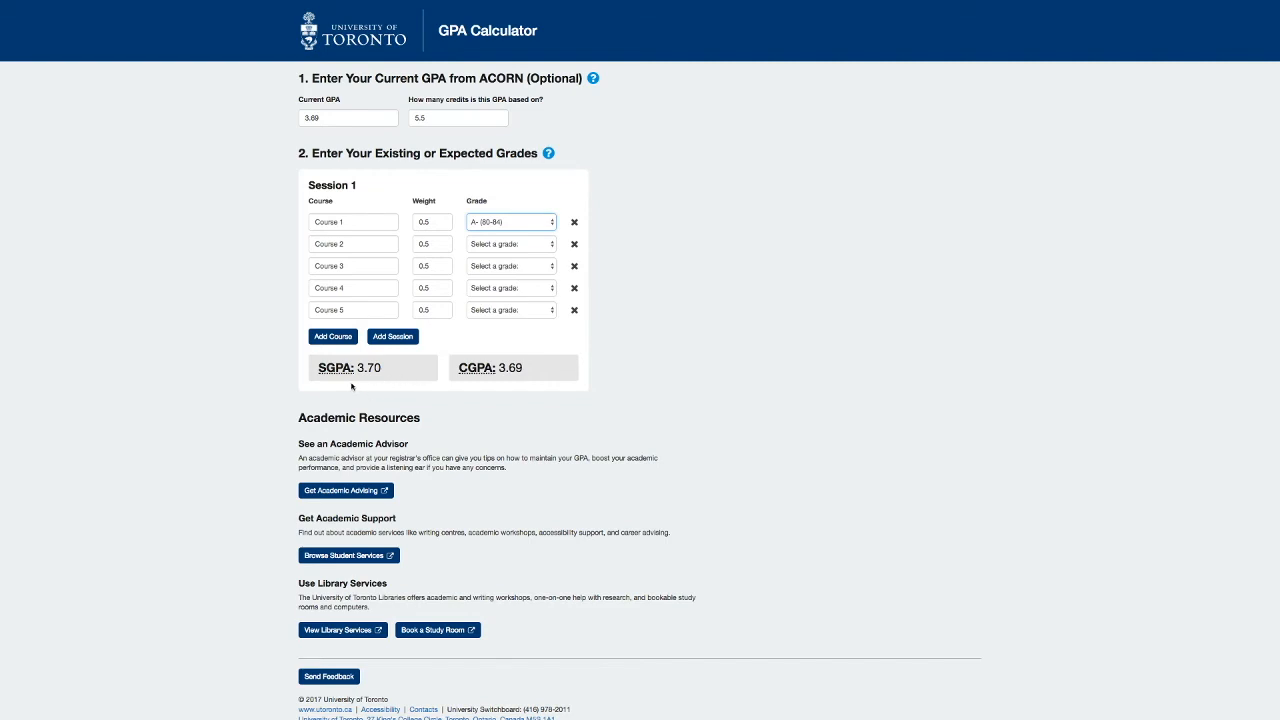
{"action": "mouse_move", "coordinate": [352, 384]}
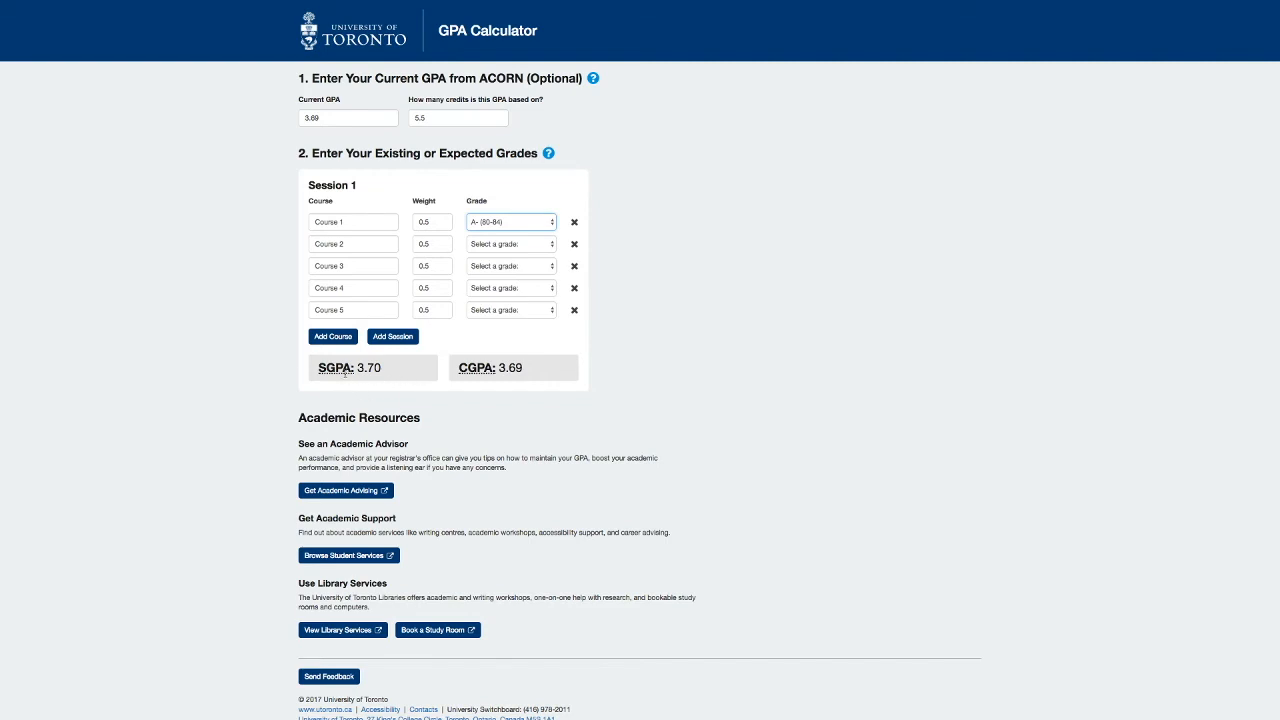
{"action": "mouse_move", "coordinate": [484, 368]}
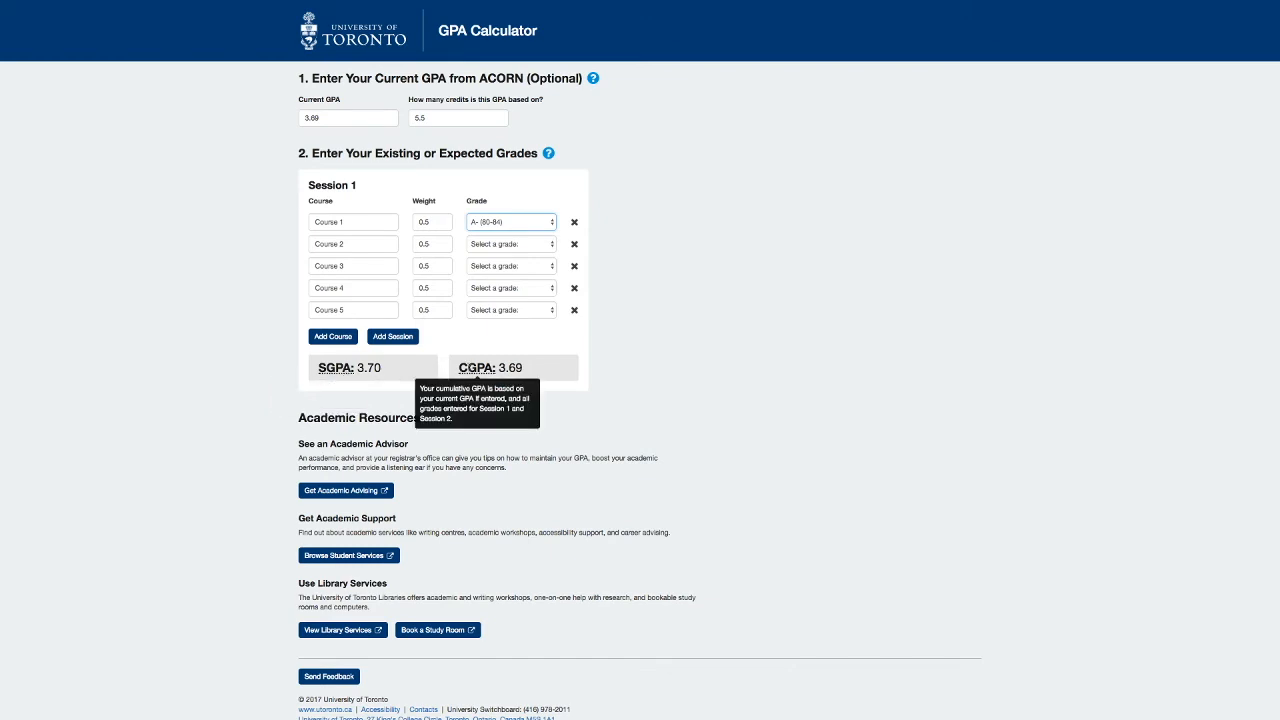
{"action": "mouse_move", "coordinate": [524, 344]}
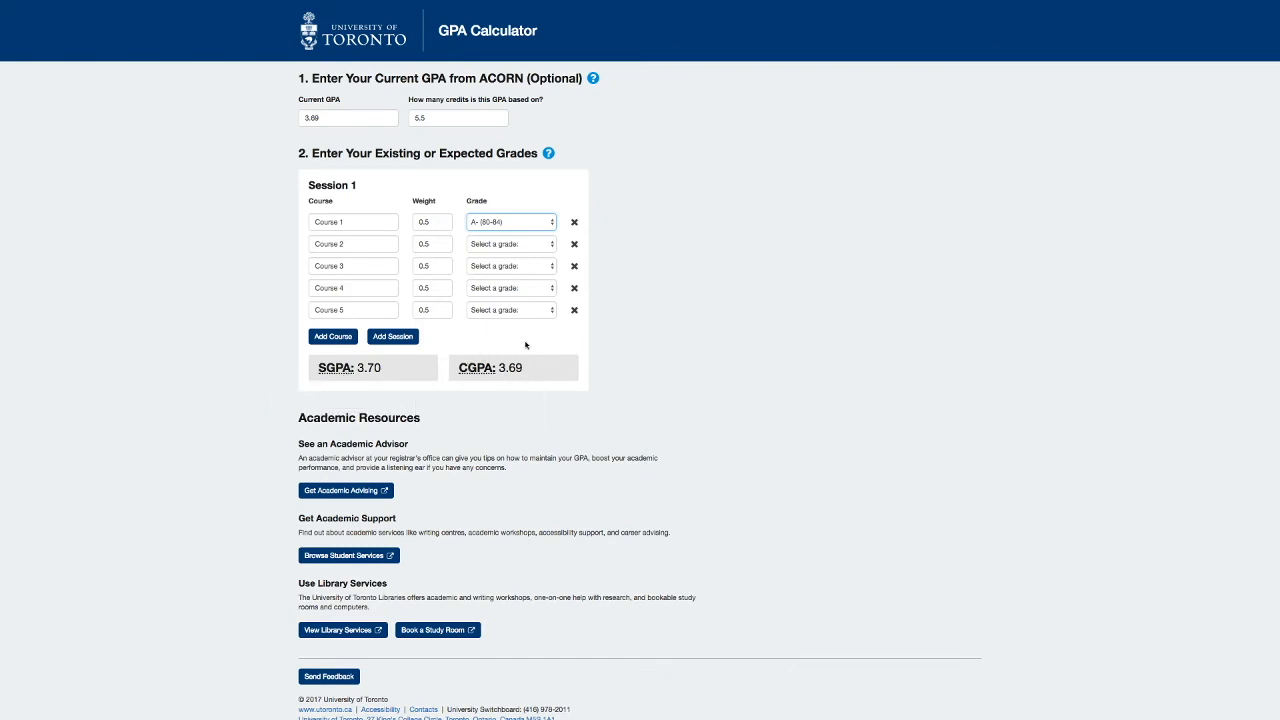
{"action": "mouse_move", "coordinate": [552, 322]}
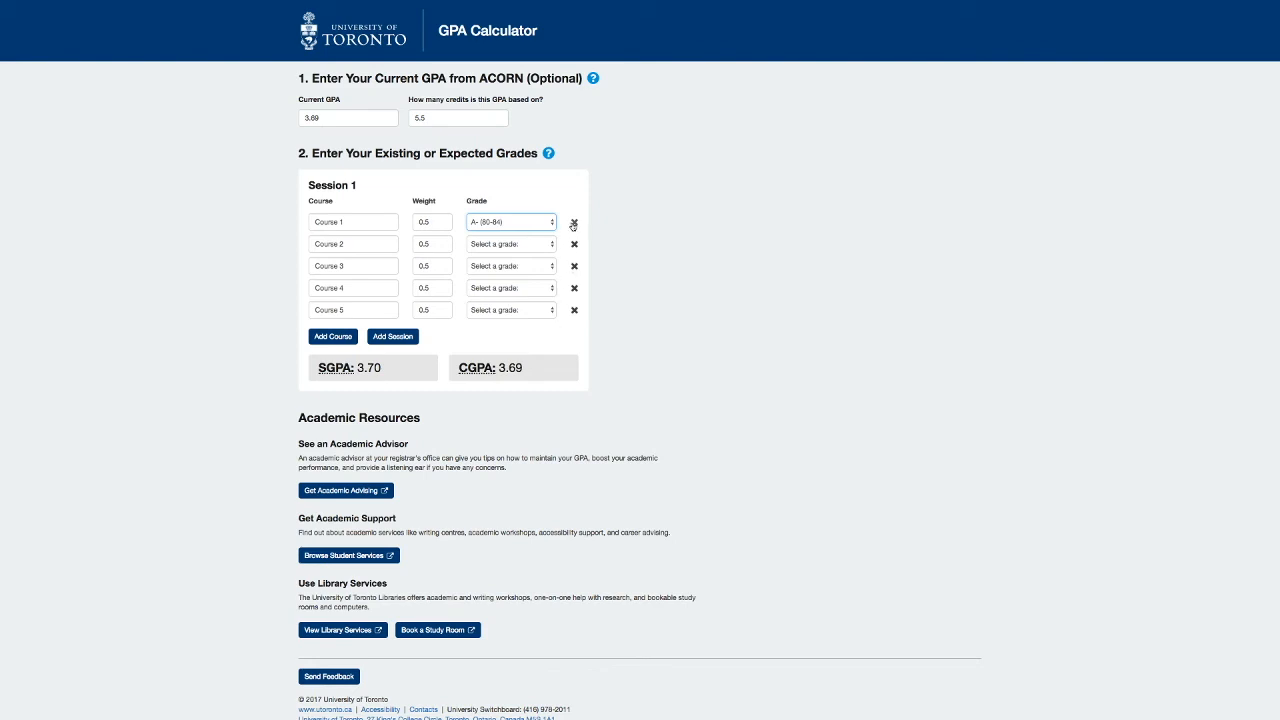
Step: Remove the graded first course and add rows until Session 1 has seven ungraded courses
{"action": "left_click", "coordinate": [574, 224]}
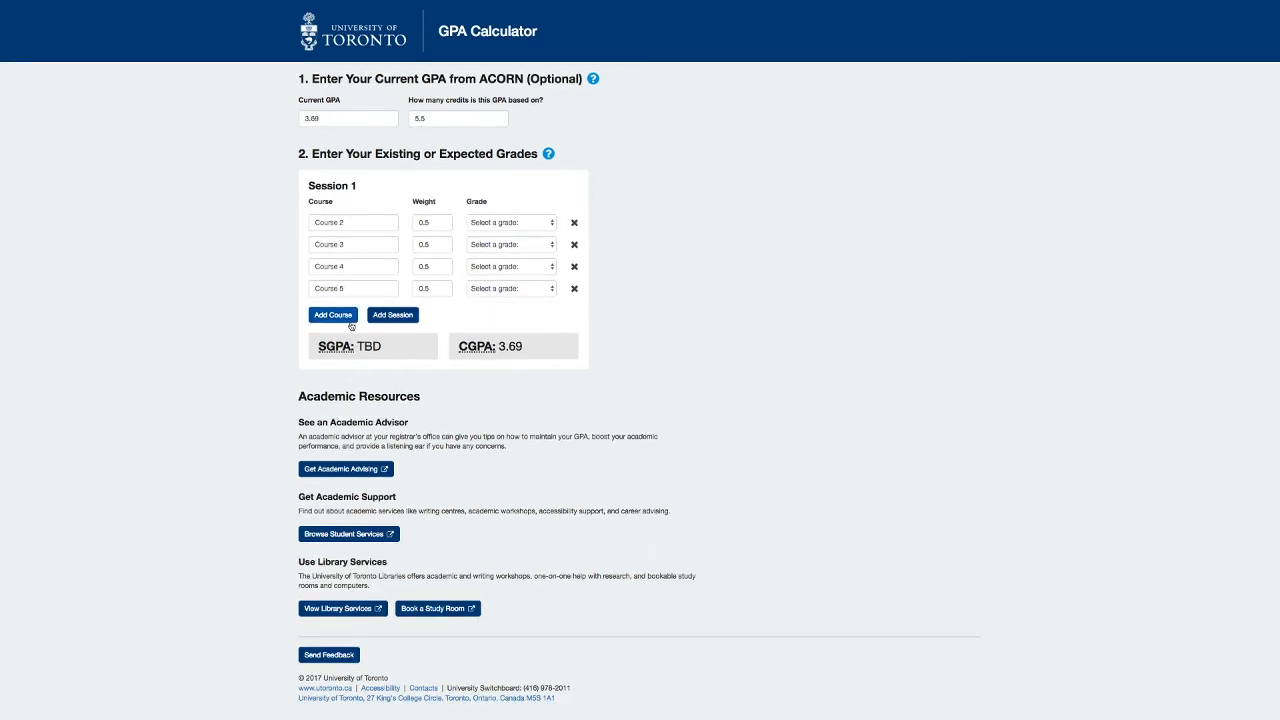
{"action": "left_click", "coordinate": [332, 316]}
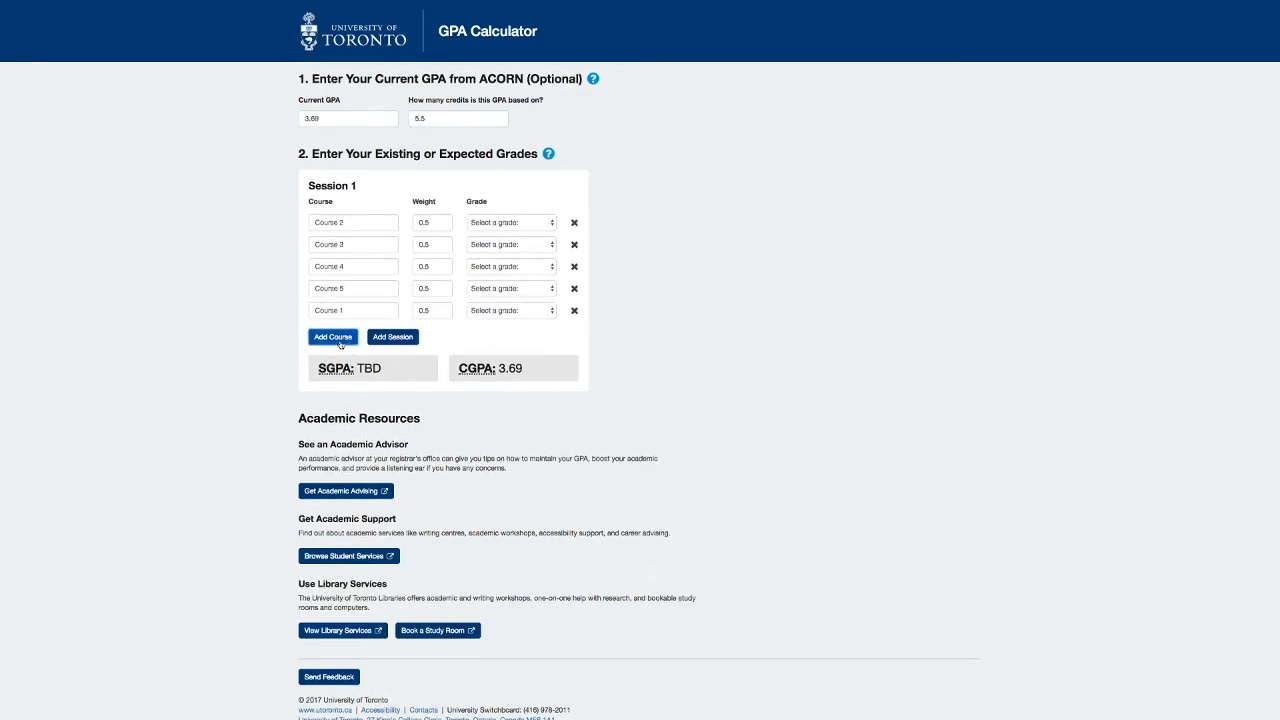
{"action": "left_click", "coordinate": [332, 336]}
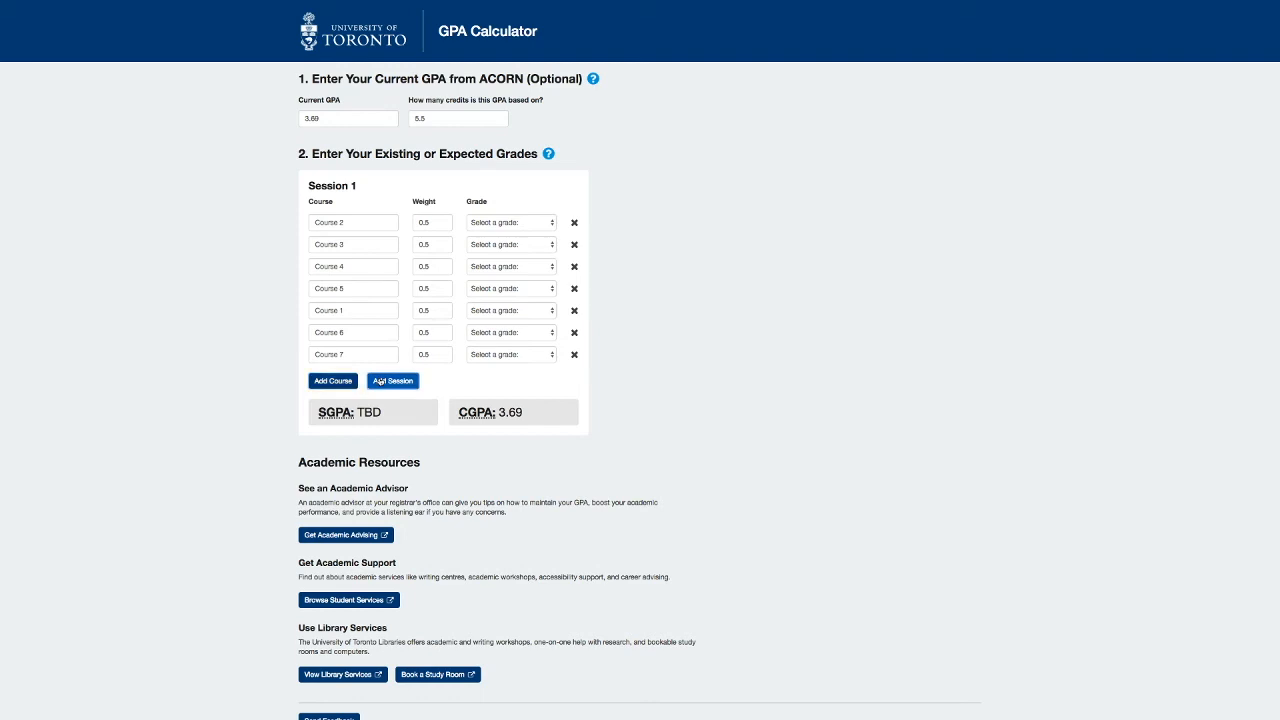
{"action": "left_click", "coordinate": [392, 380]}
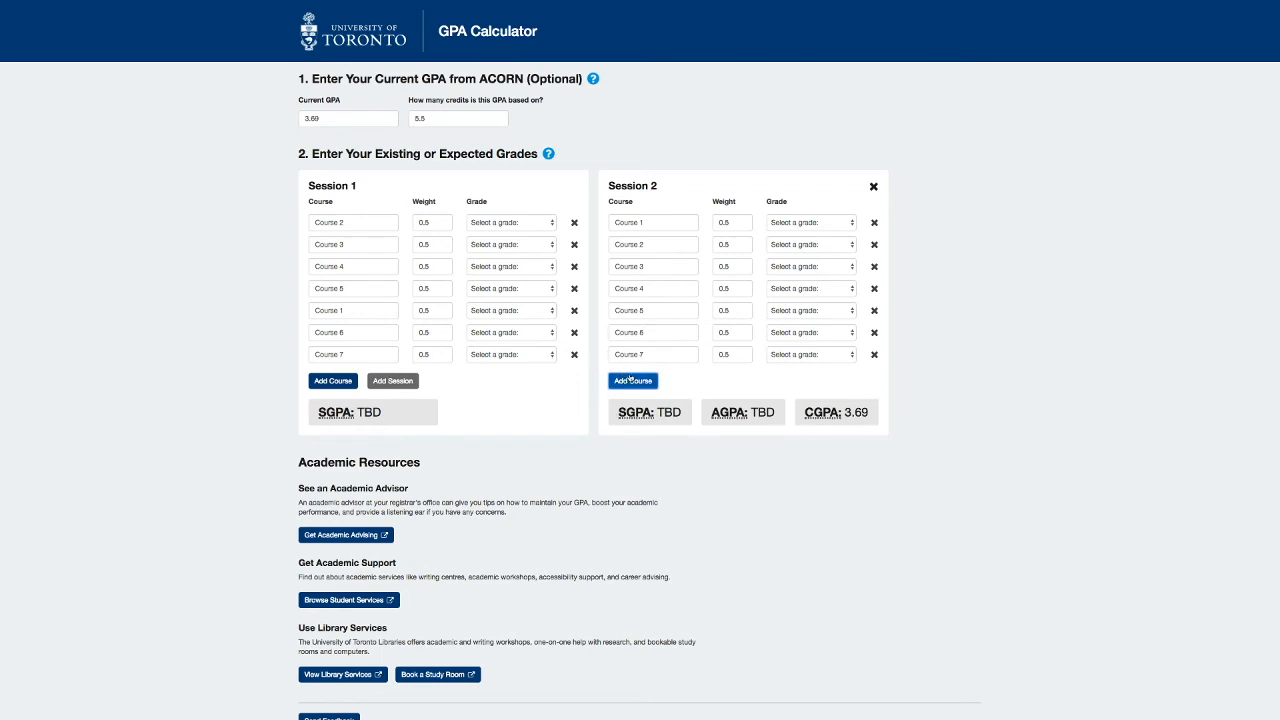
{"action": "left_click", "coordinate": [632, 380]}
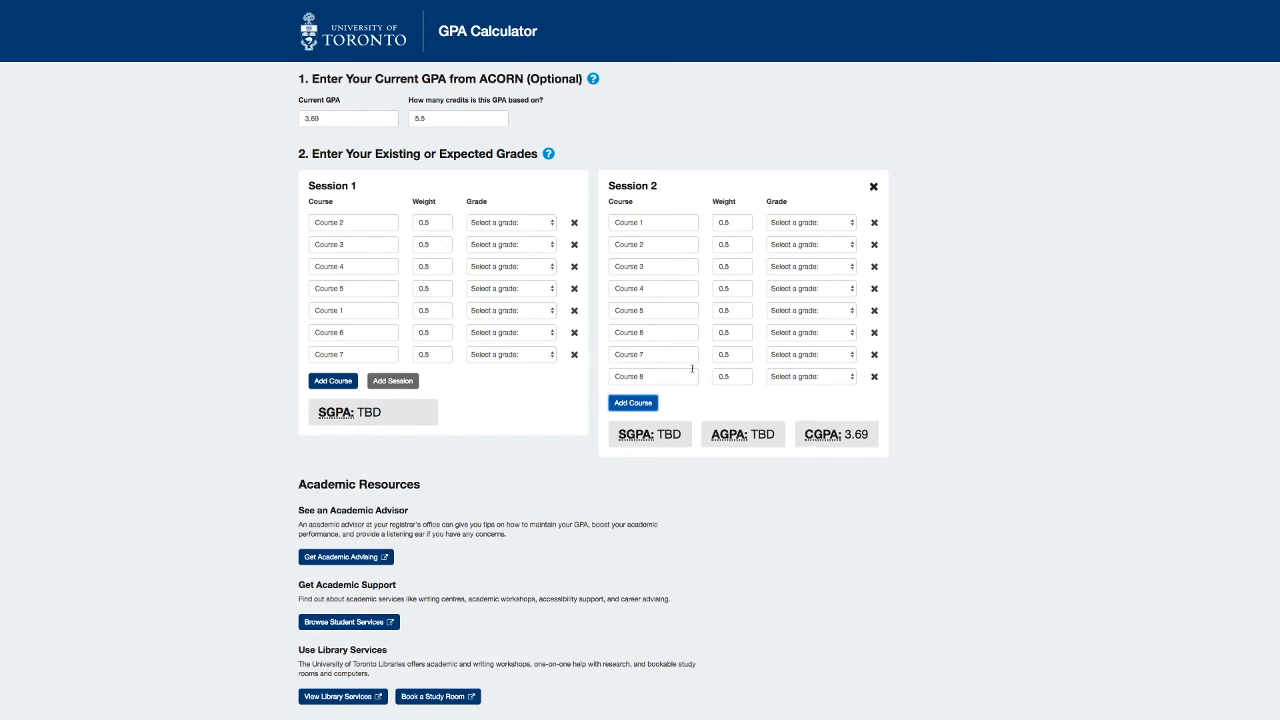
{"action": "mouse_move", "coordinate": [880, 240]}
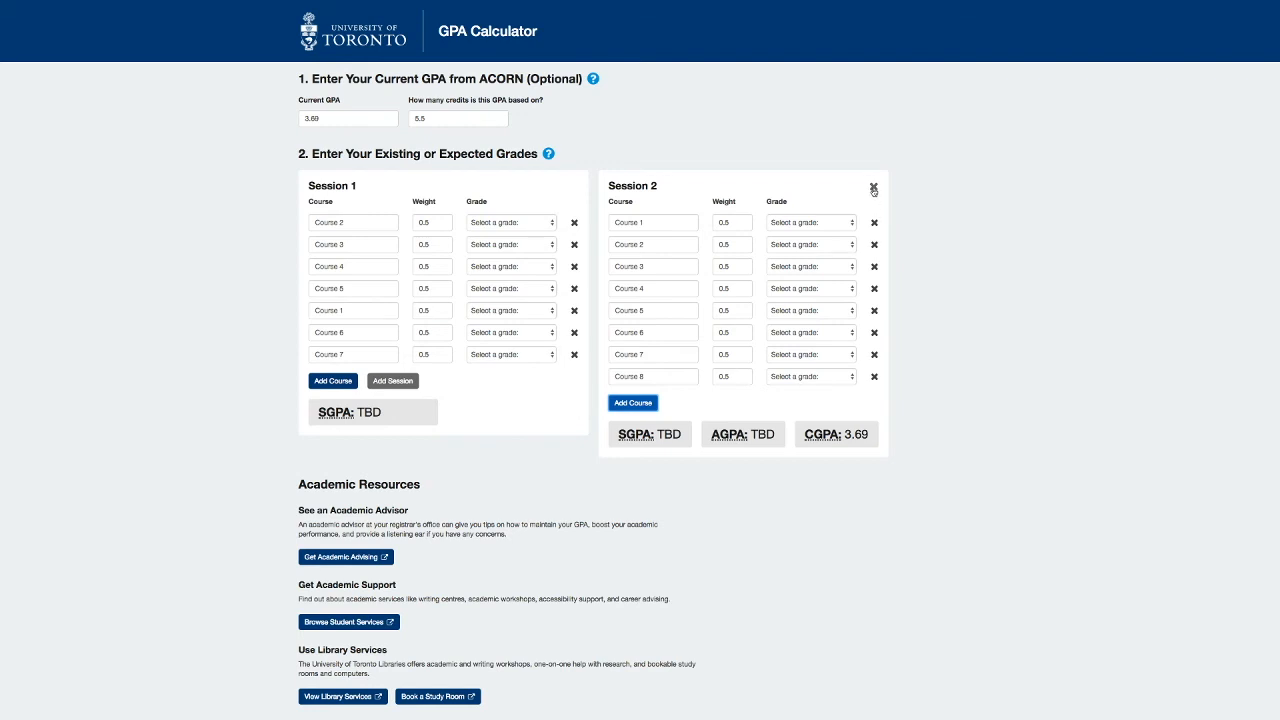
{"action": "left_click", "coordinate": [872, 188]}
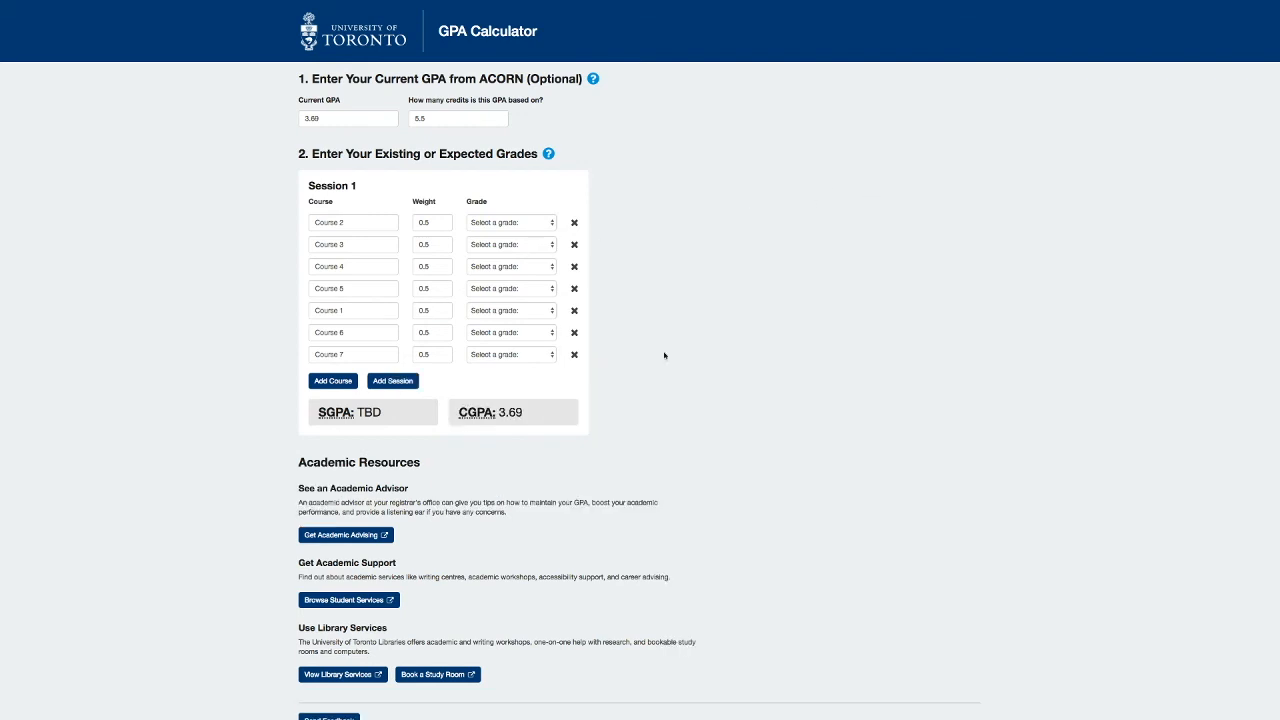
{"action": "mouse_move", "coordinate": [664, 260]}
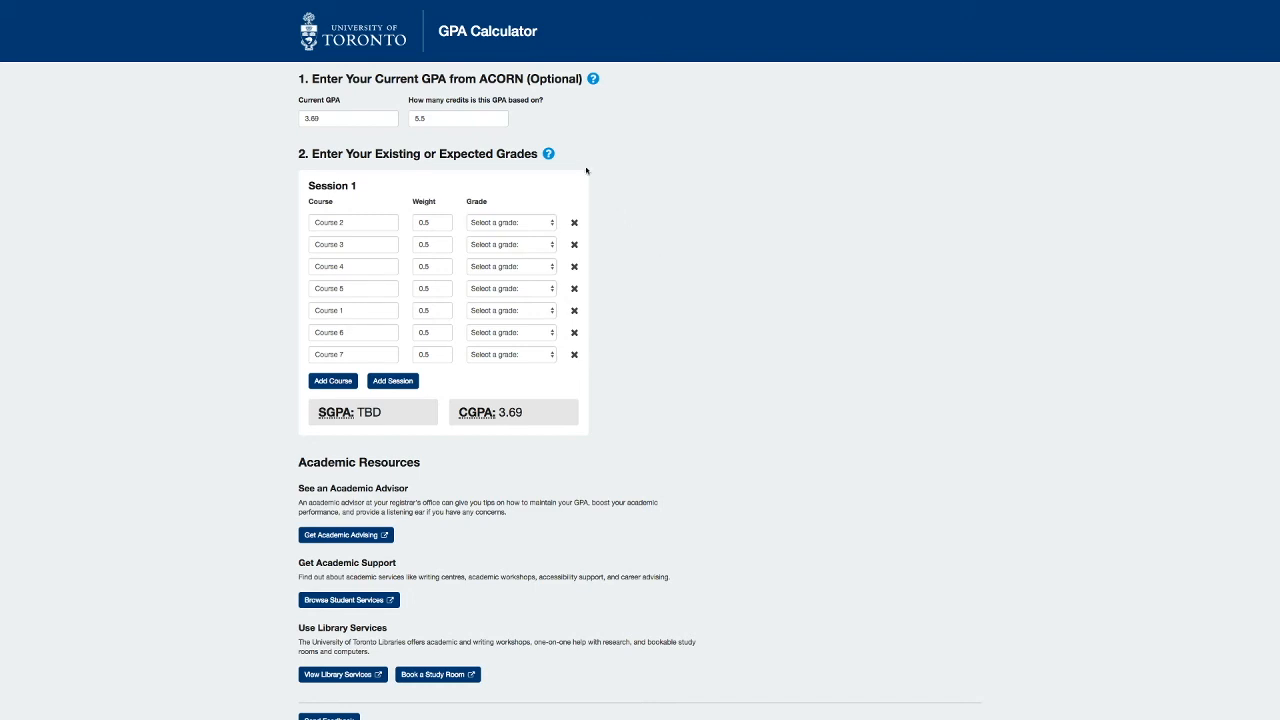
{"action": "mouse_move", "coordinate": [550, 156]}
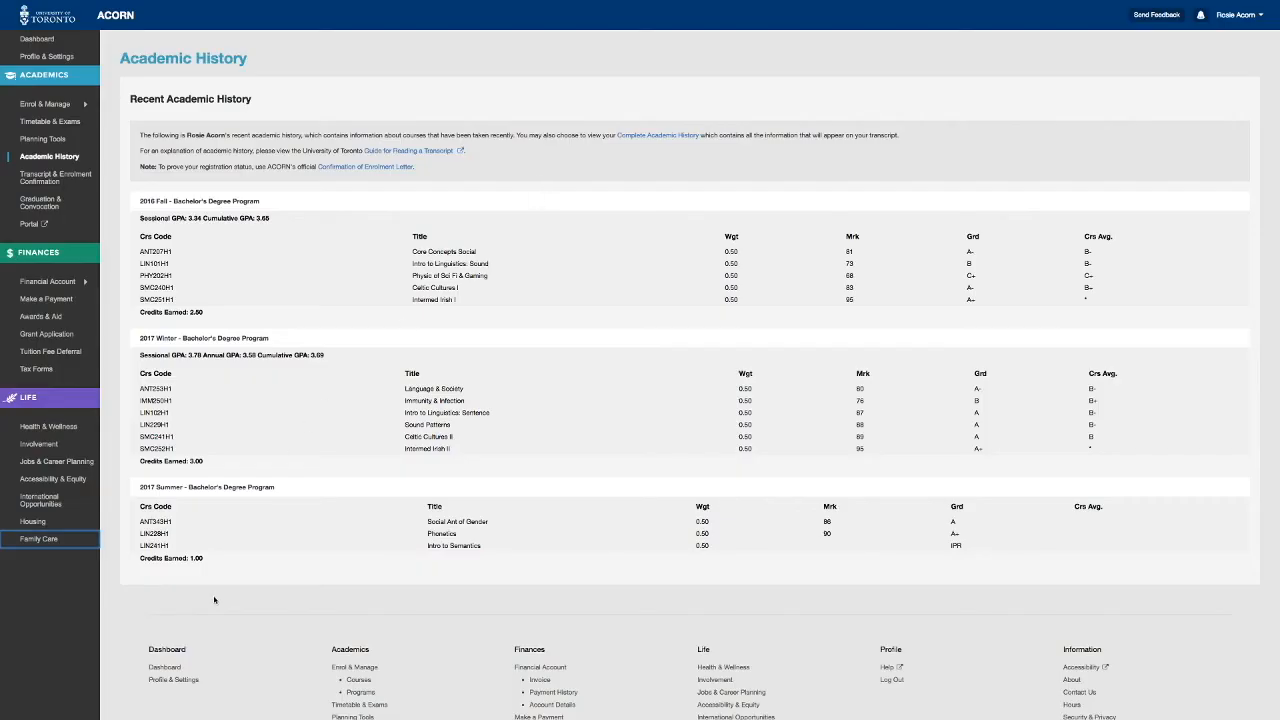
{"action": "mouse_move", "coordinate": [140, 522]}
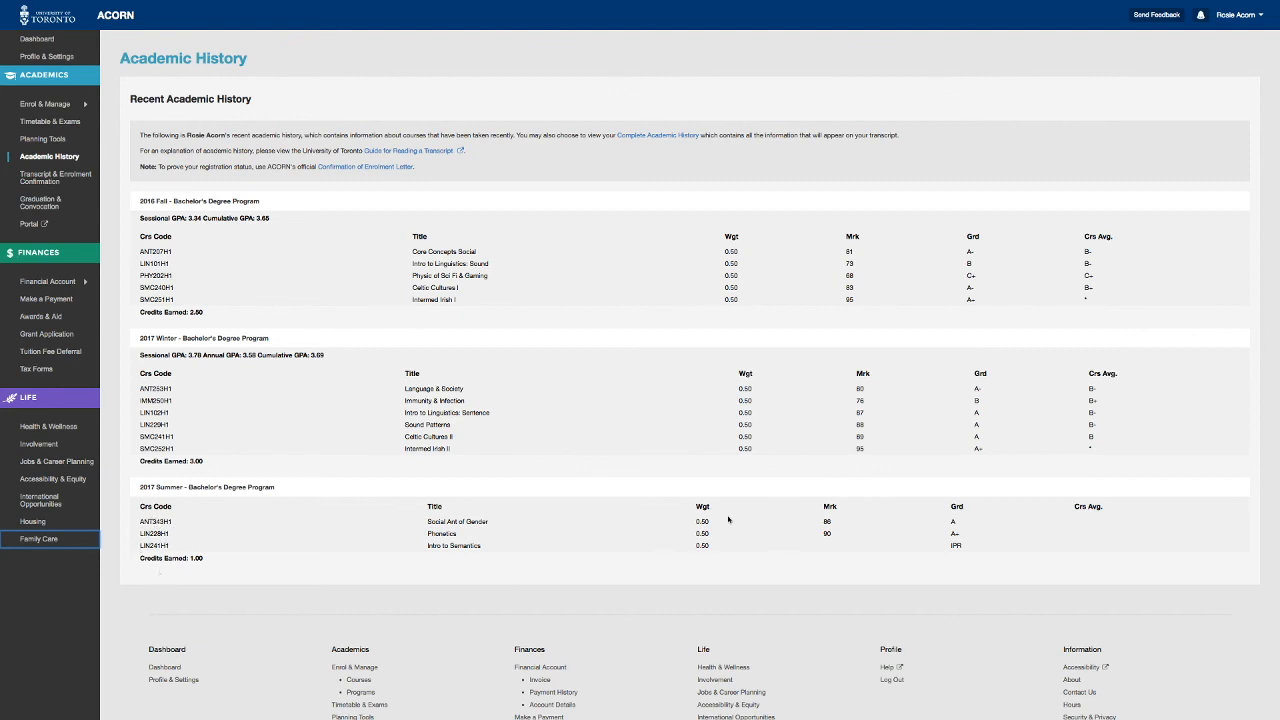
{"action": "mouse_move", "coordinate": [1044, 558]}
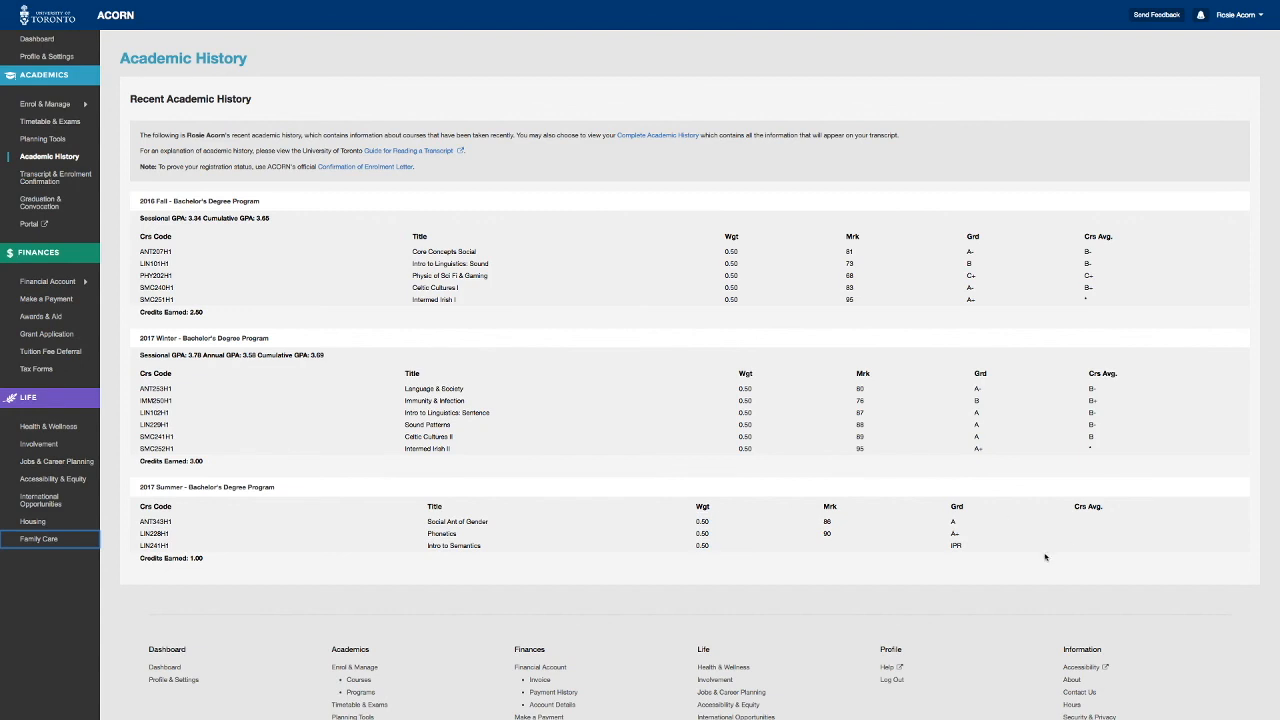
{"action": "mouse_move", "coordinate": [964, 556]}
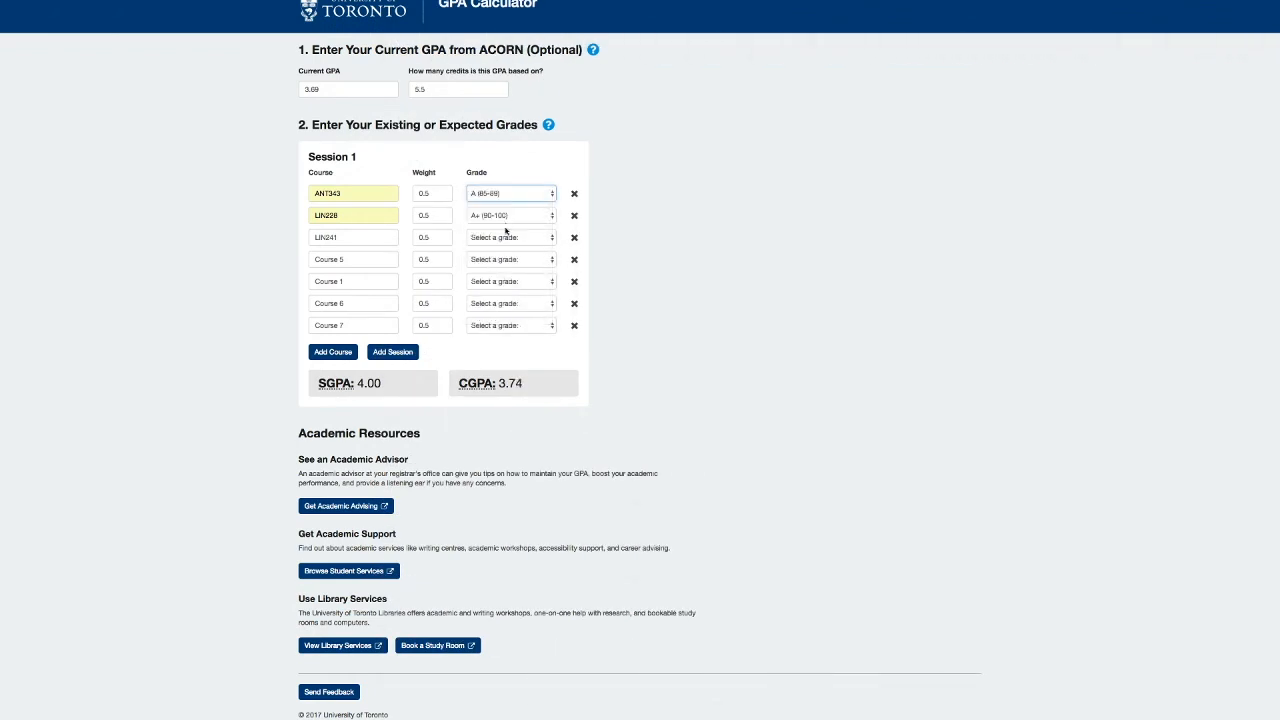
Step: Grade the third Session 1 course B+ (77-79), giving SGPA 3.77 and CGPA 3.71
{"action": "left_click", "coordinate": [510, 236]}
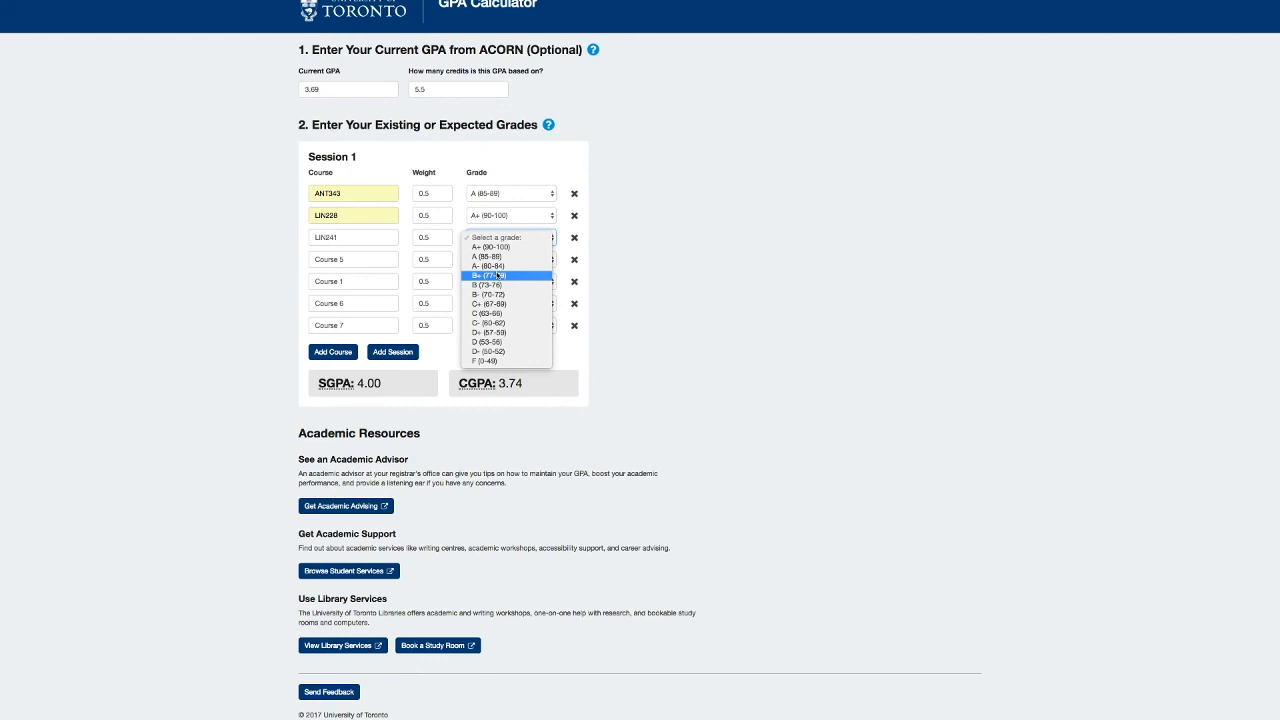
{"action": "left_click", "coordinate": [490, 276]}
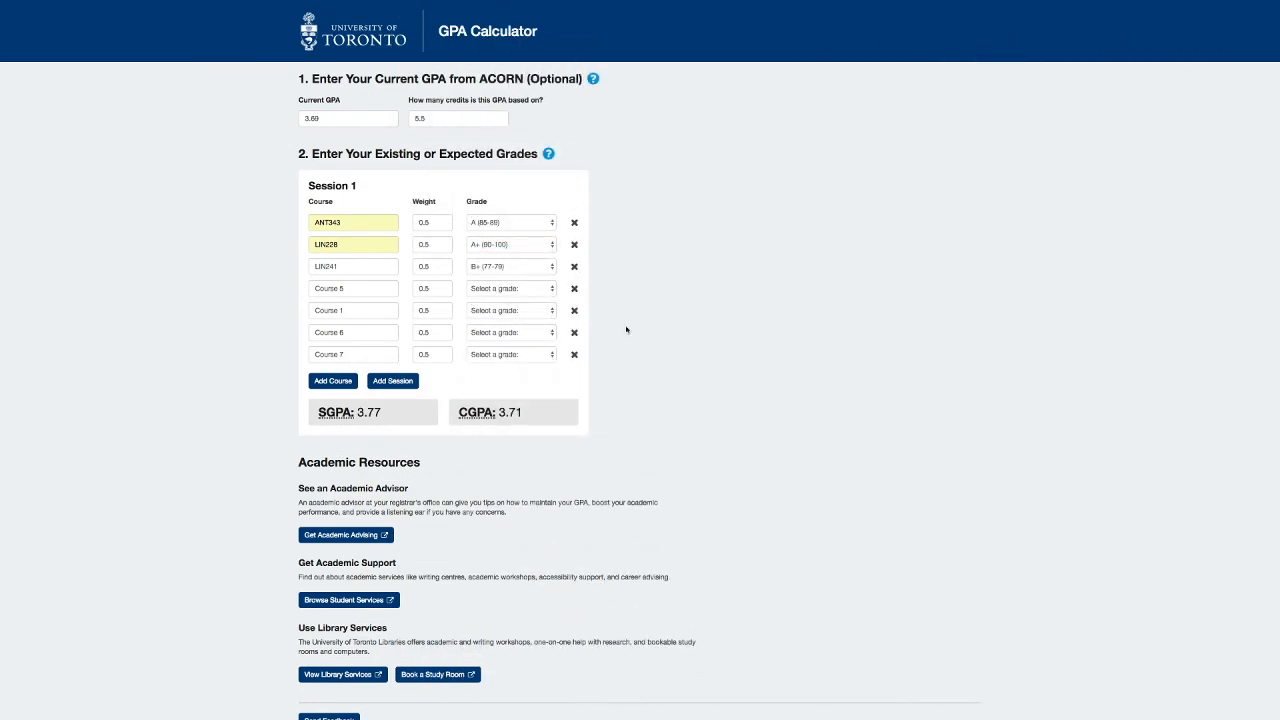
{"action": "scroll", "scroll_direction": "down", "scroll_amount": 3}
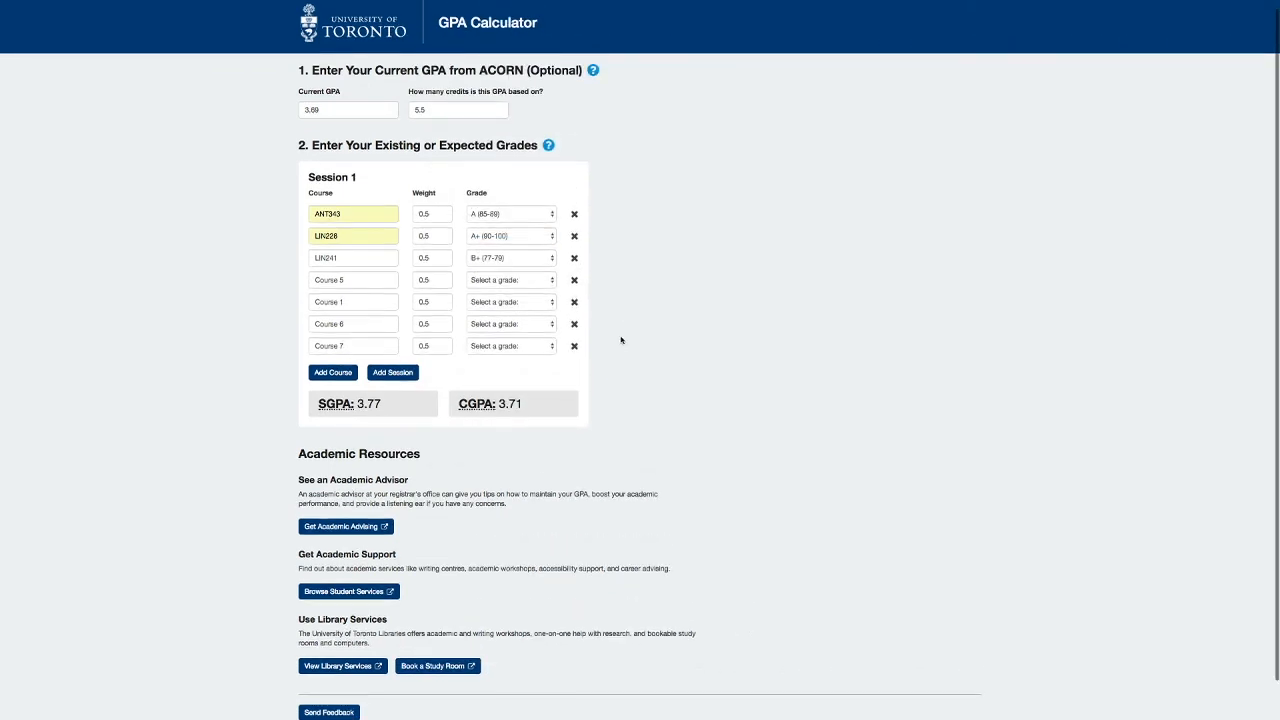
{"action": "scroll", "scroll_direction": "down", "scroll_amount": 3}
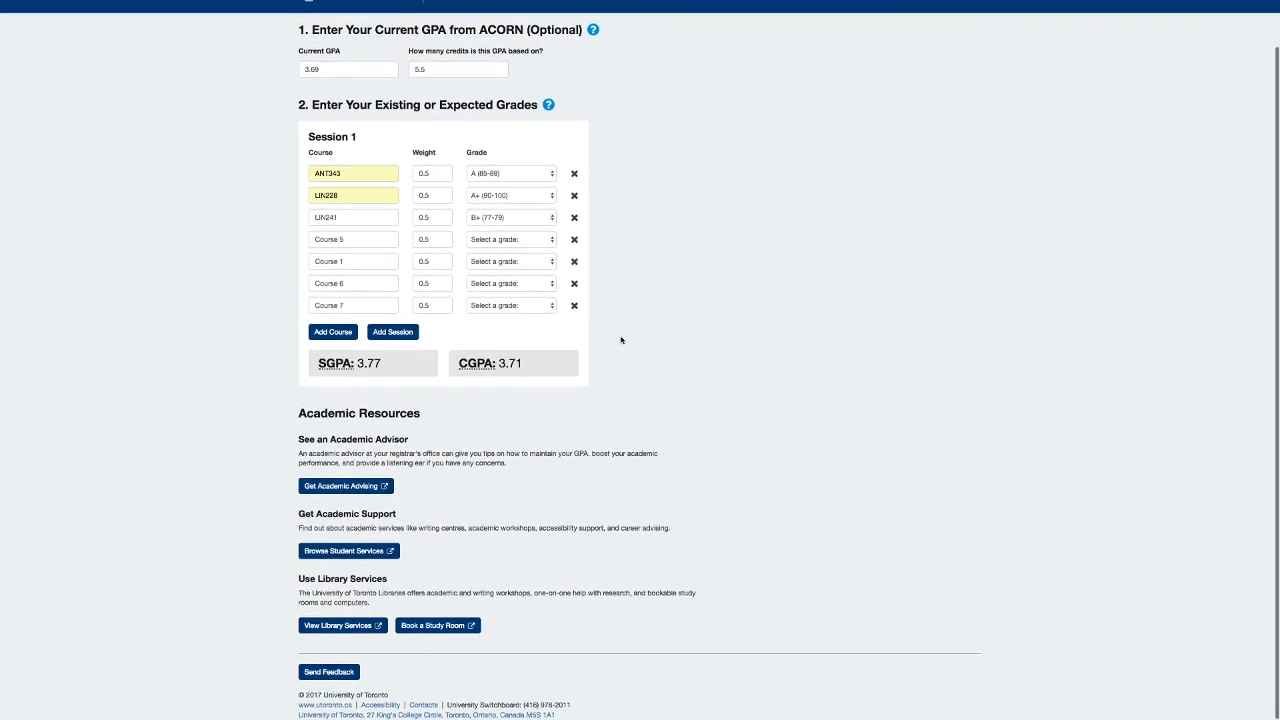
{"action": "mouse_move", "coordinate": [620, 360]}
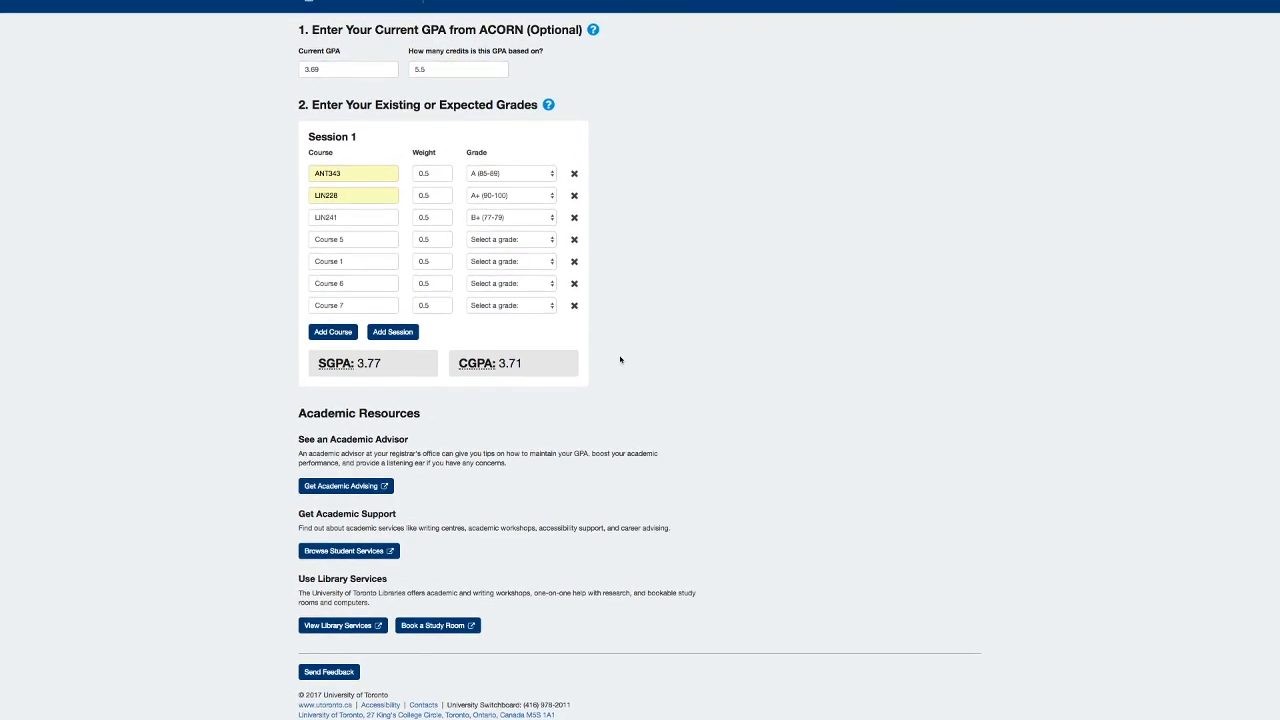